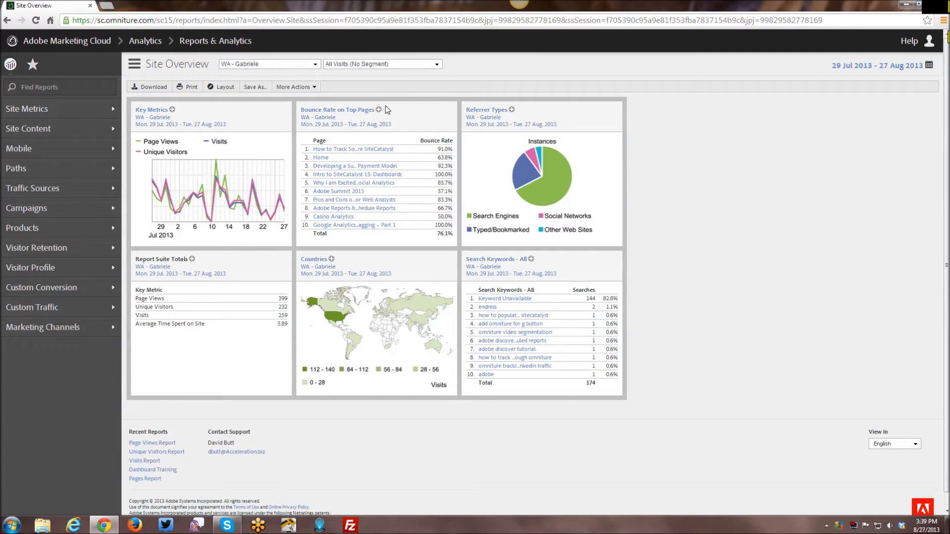
mouse_move(607, 270)
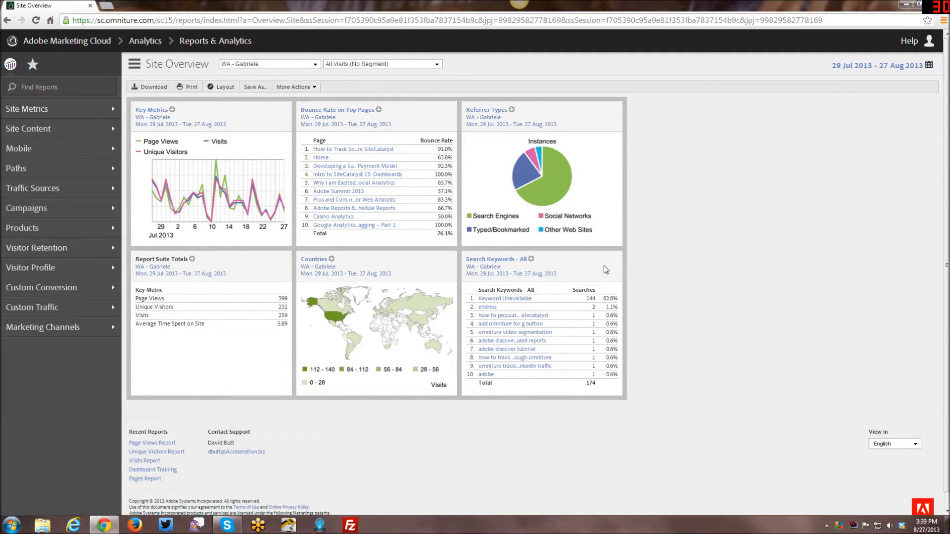
mouse_move(599, 272)
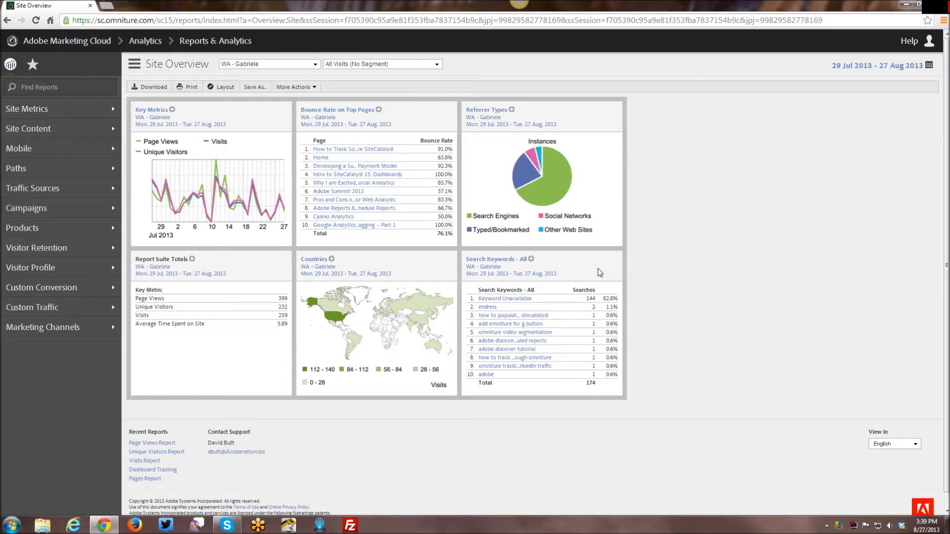
mouse_move(200, 318)
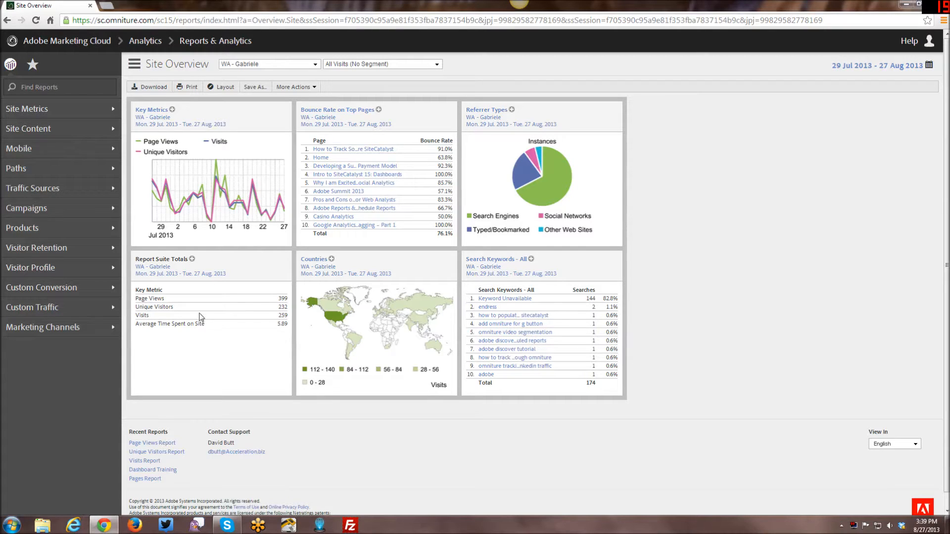
mouse_move(125, 121)
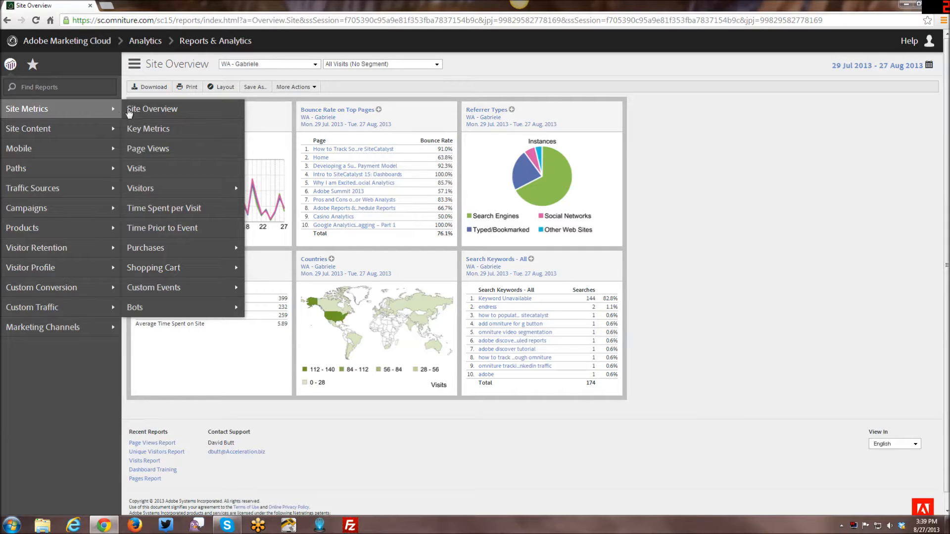
mouse_move(148, 148)
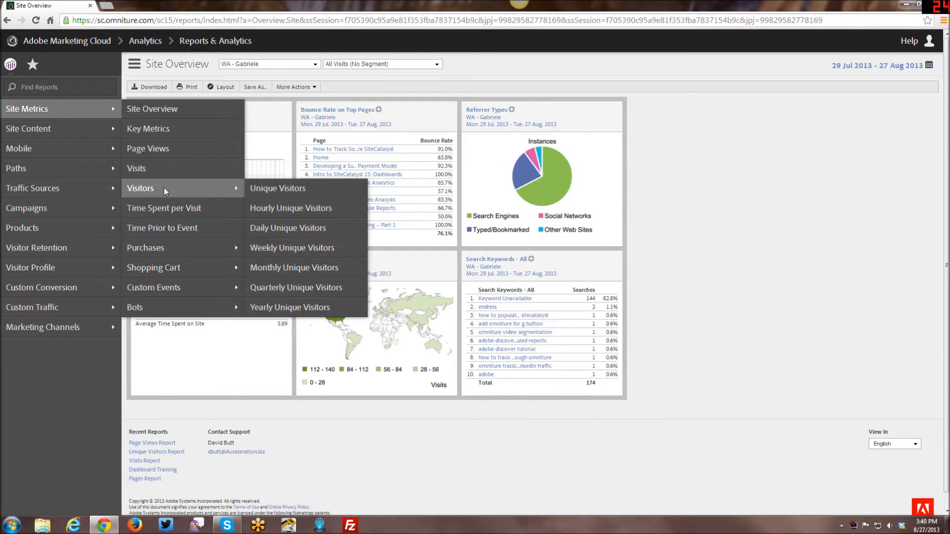
mouse_move(288, 228)
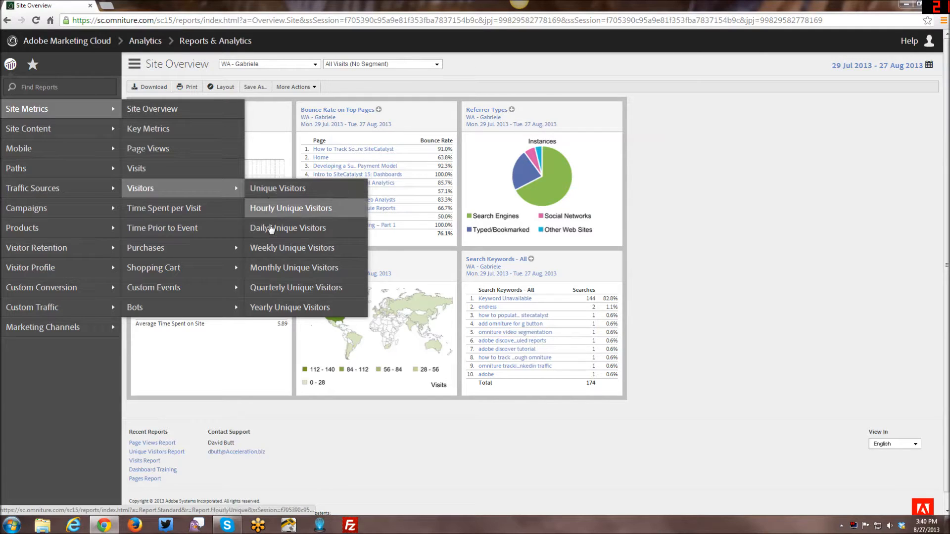
mouse_move(268, 281)
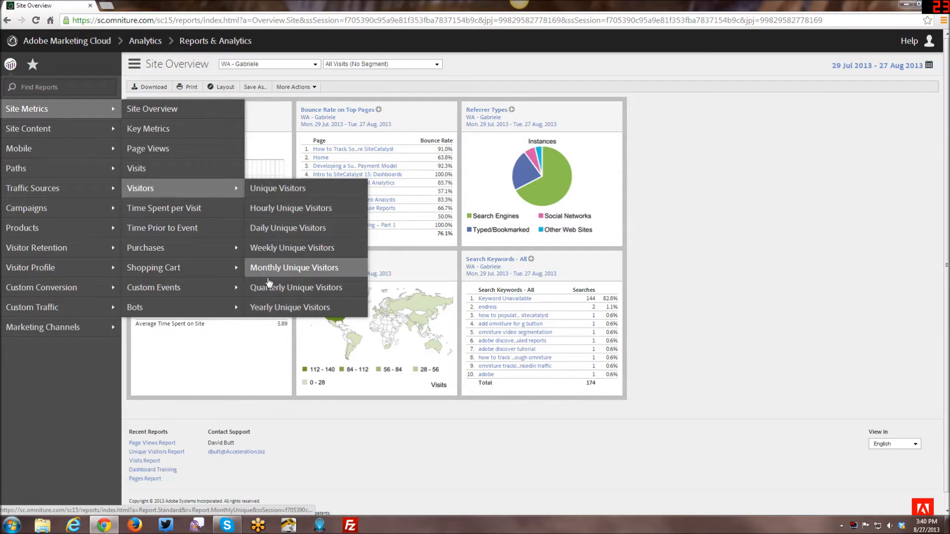
mouse_move(187, 183)
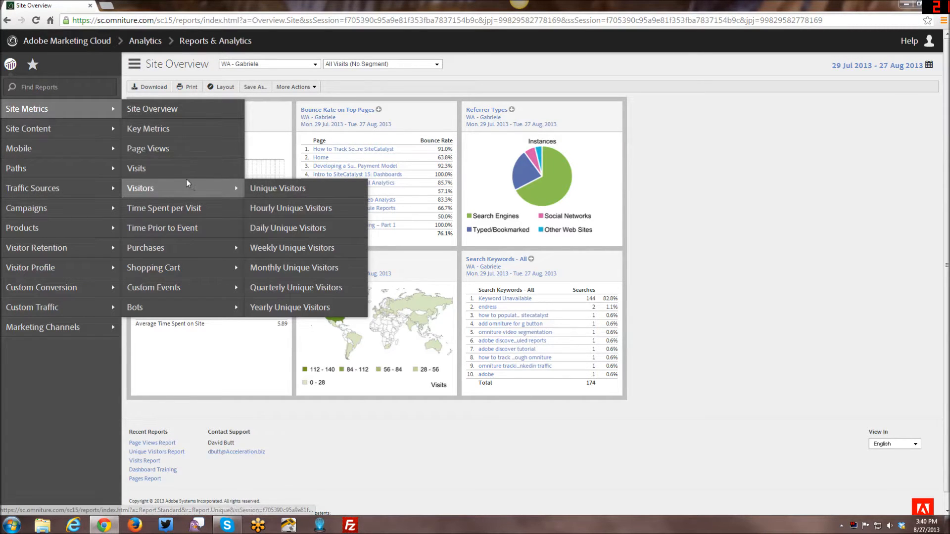
mouse_move(184, 152)
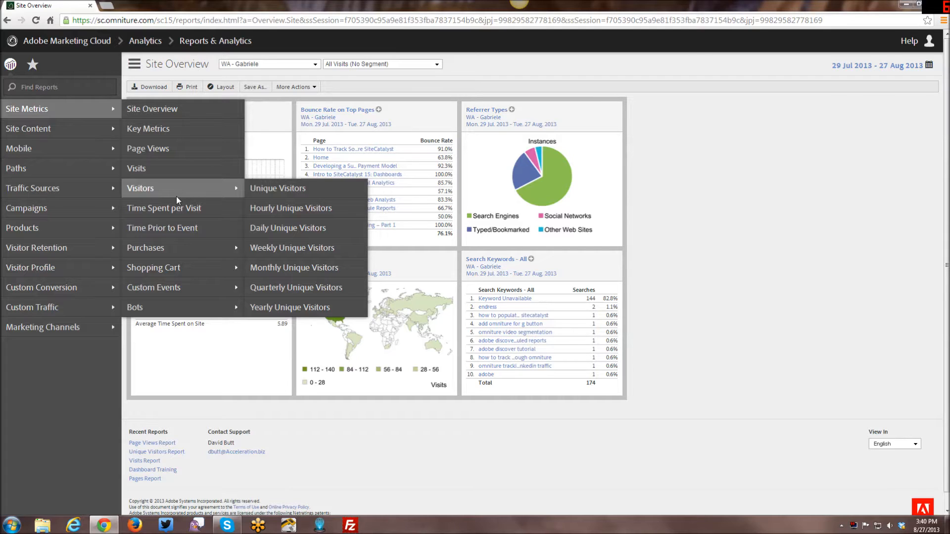
mouse_move(192, 200)
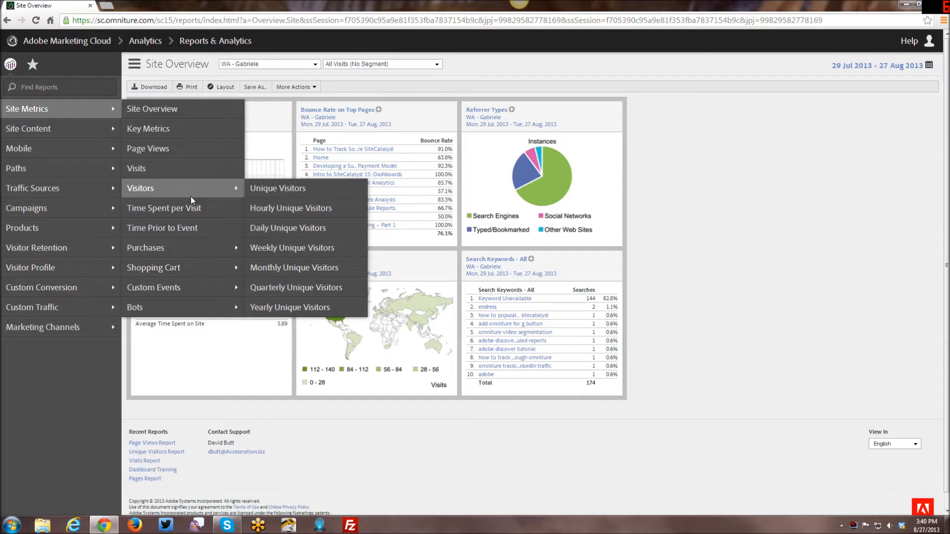
mouse_move(210, 200)
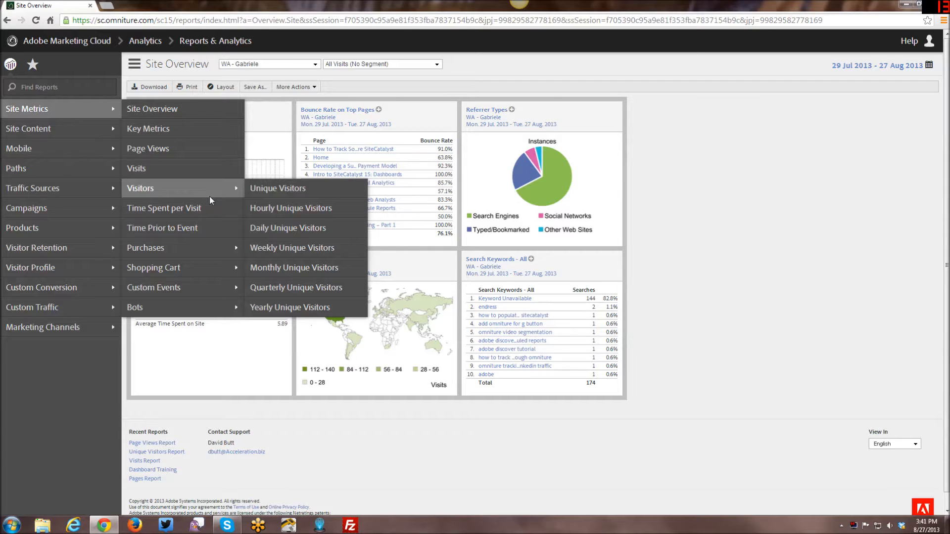
mouse_move(278, 188)
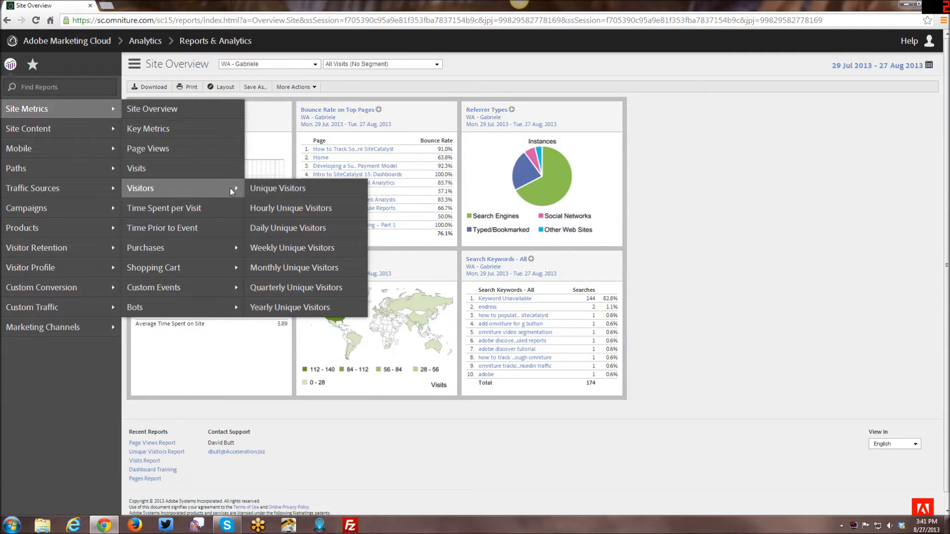
mouse_move(248, 192)
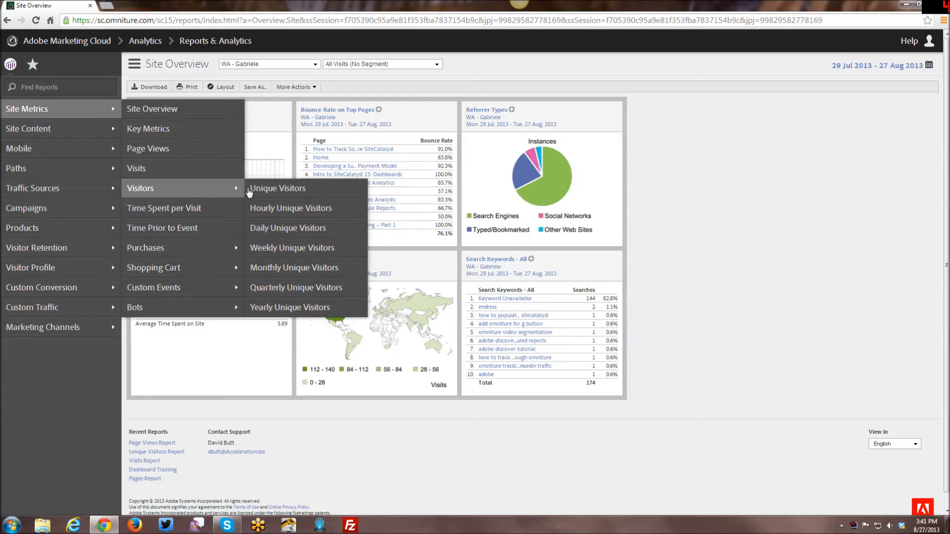
mouse_move(278, 188)
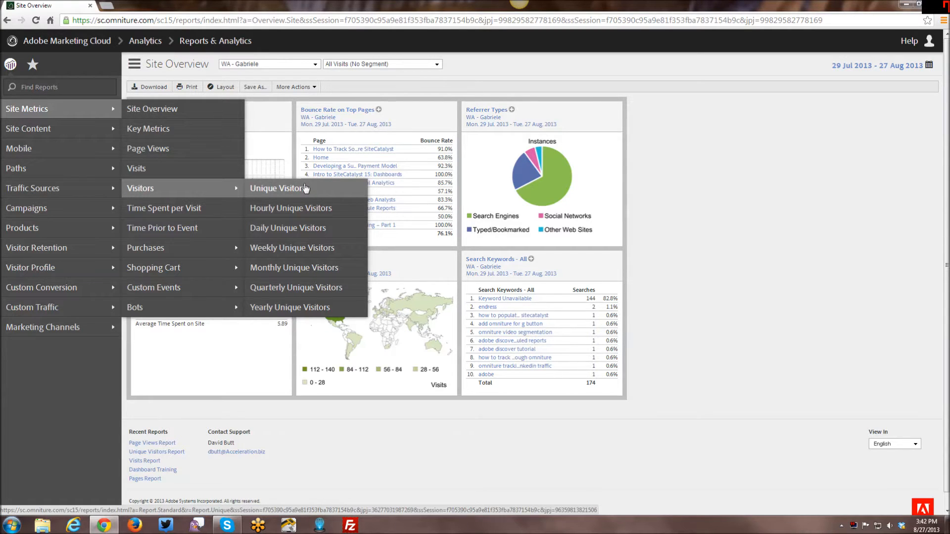
mouse_move(273, 195)
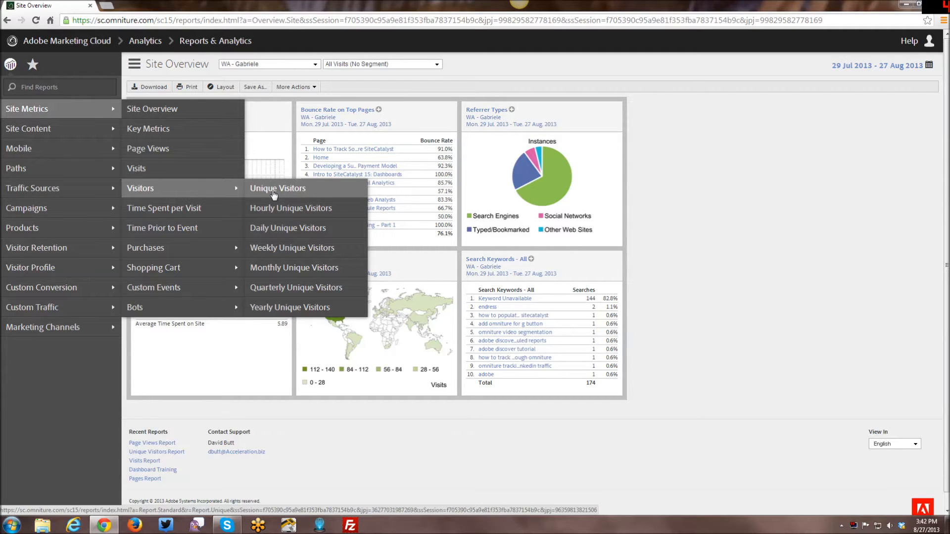
mouse_move(210, 178)
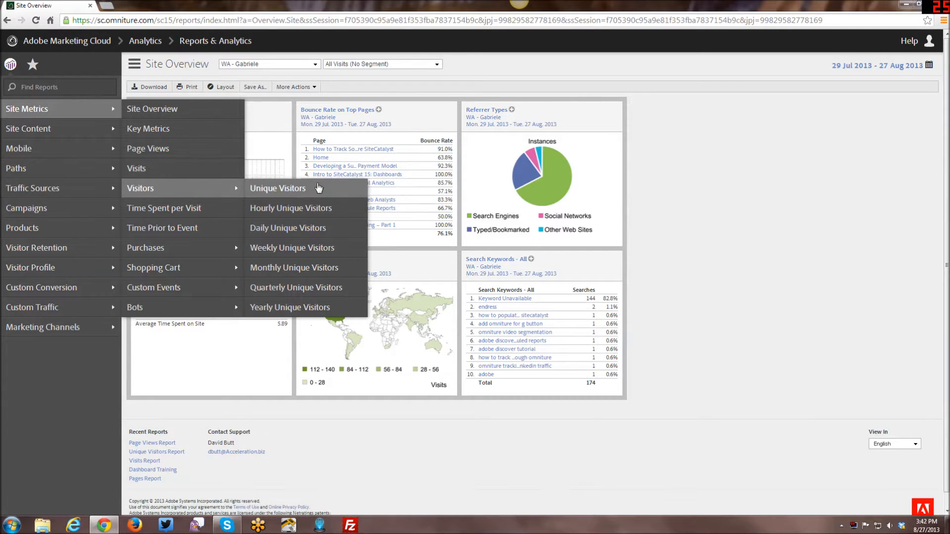
mouse_move(285, 191)
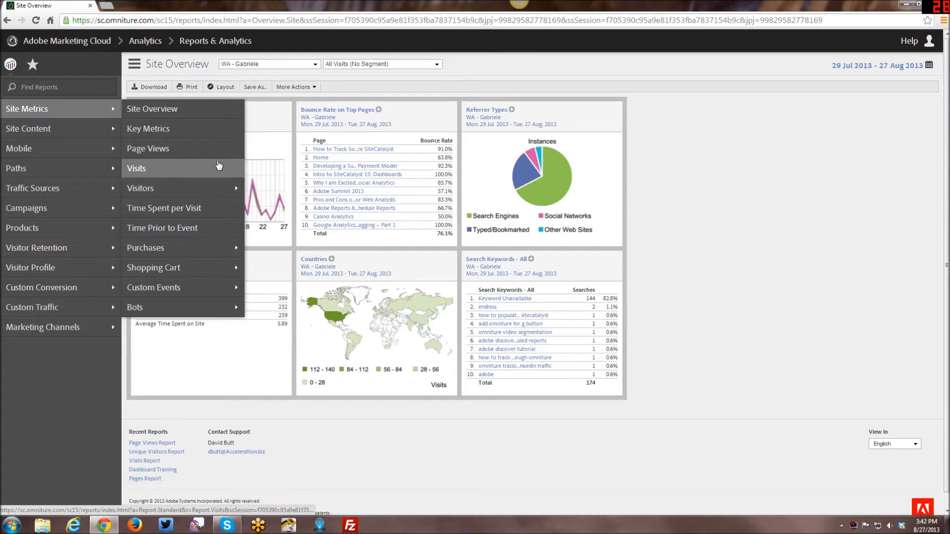
mouse_move(188, 175)
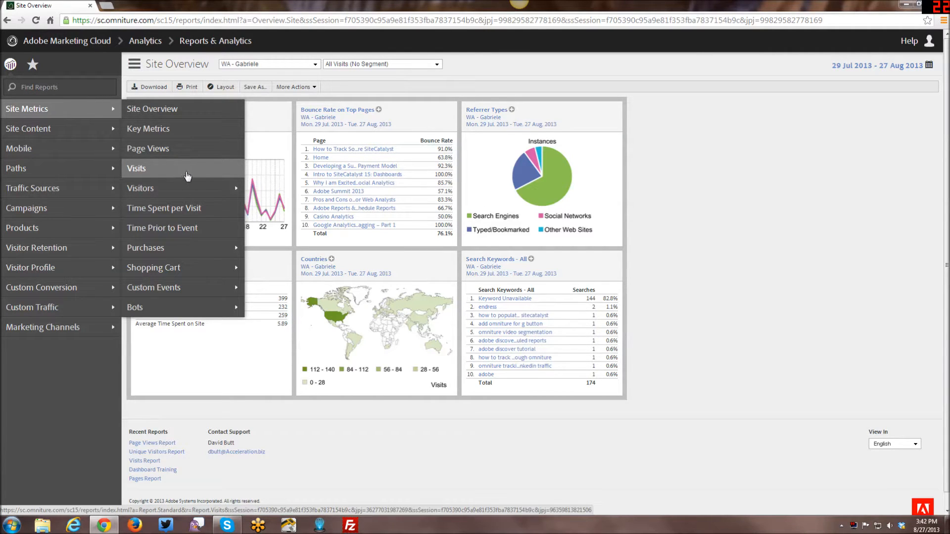
mouse_move(822, 104)
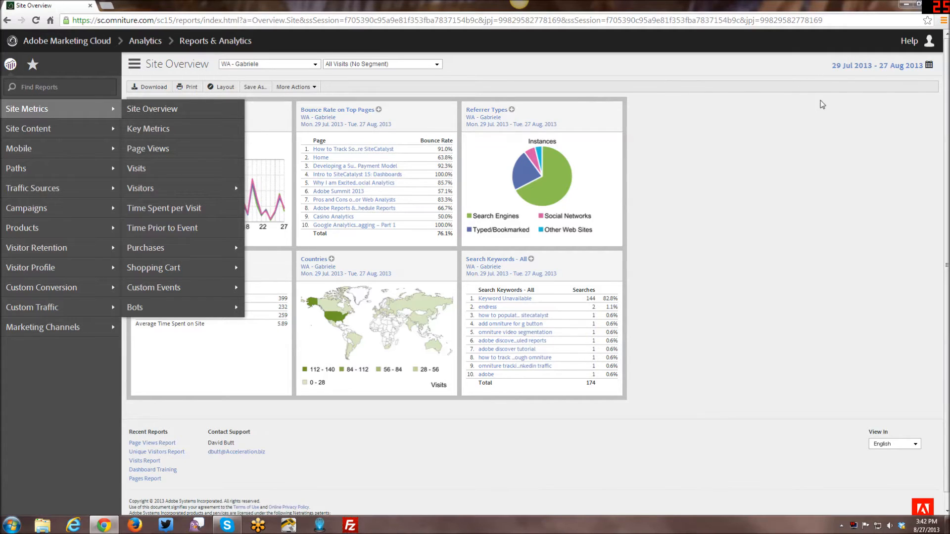
mouse_move(910, 71)
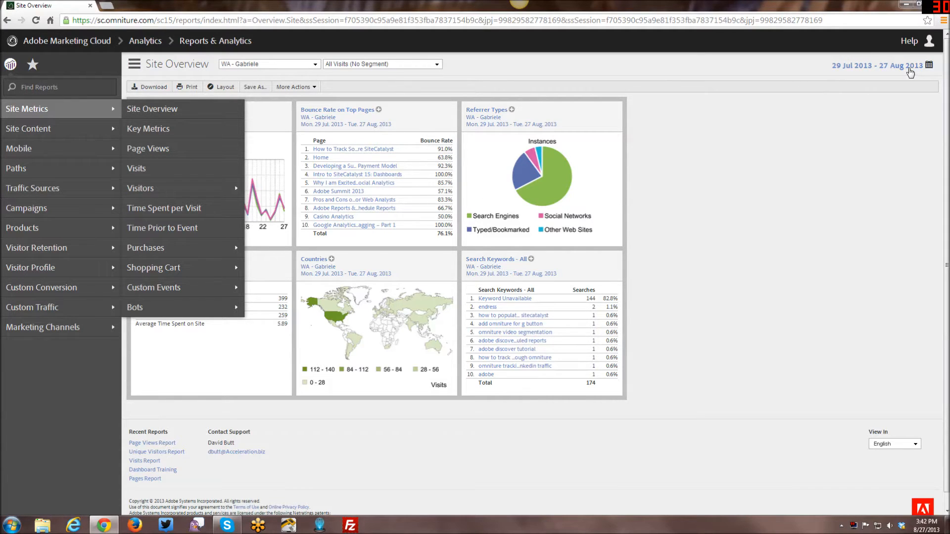
mouse_move(844, 97)
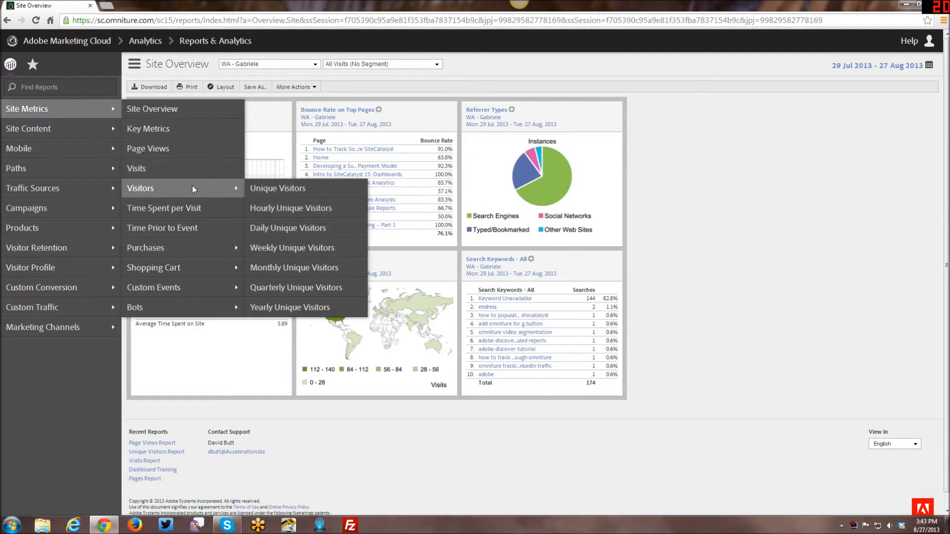
mouse_move(277, 188)
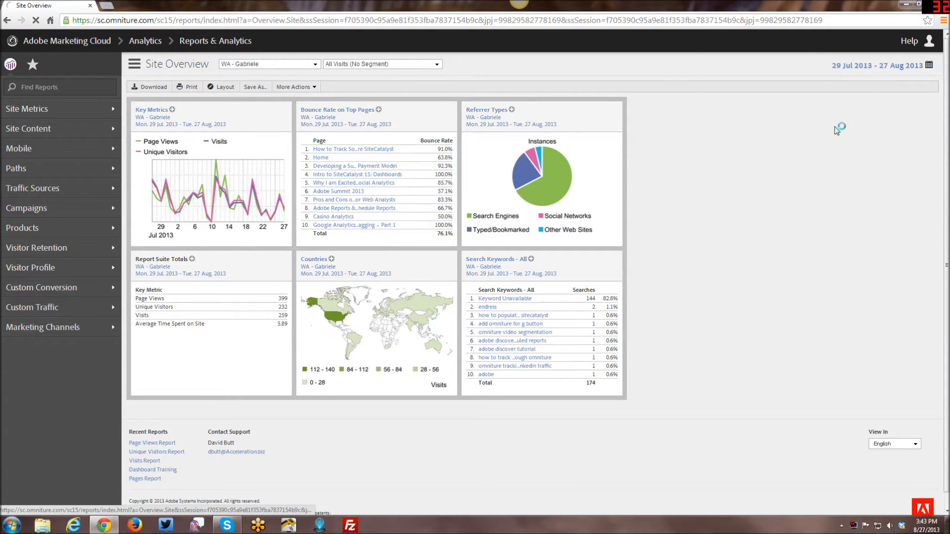
- Open the Unique Visitors report from Site Metrics > Visitors for August 2013
click(156, 451)
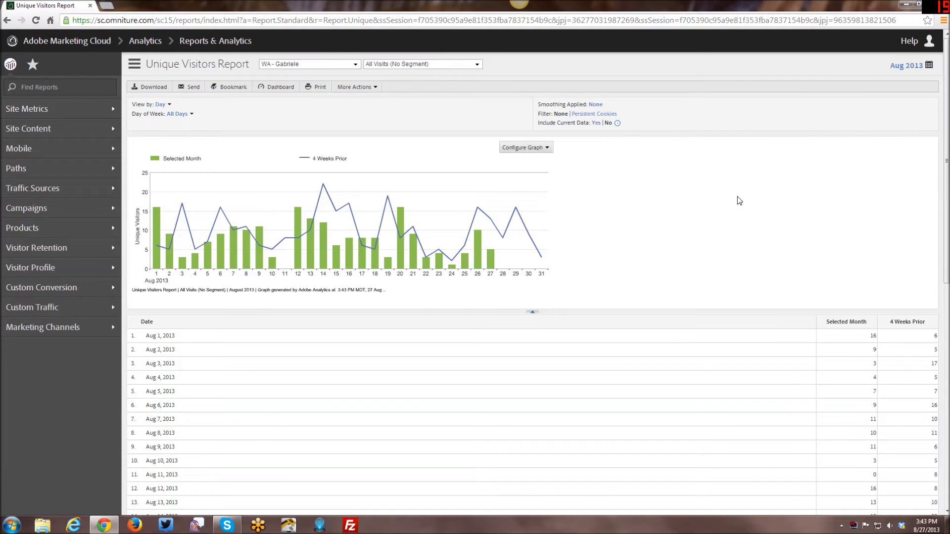
mouse_move(678, 241)
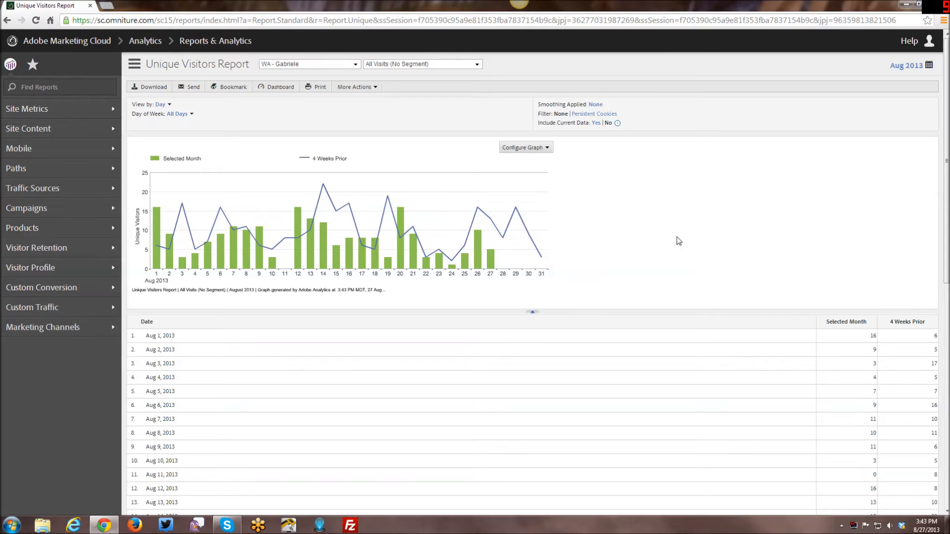
mouse_move(766, 117)
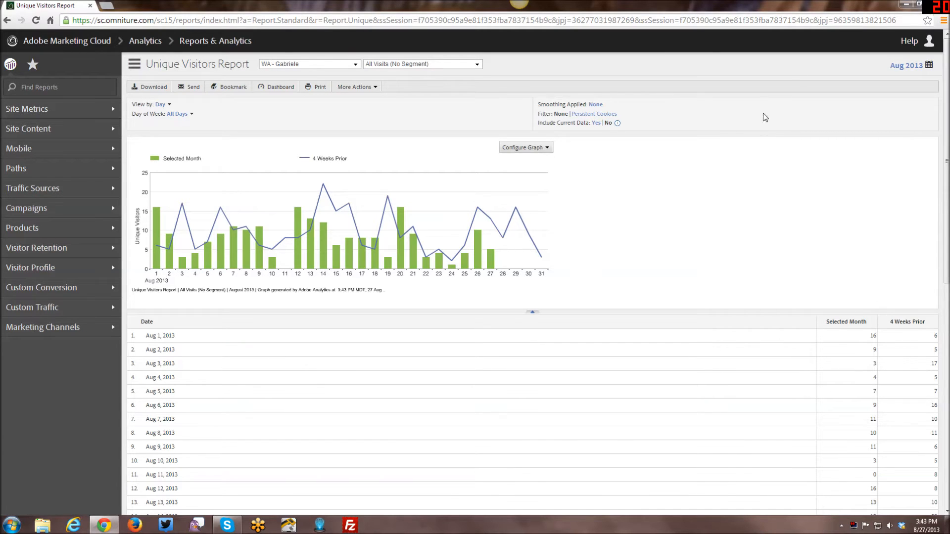
mouse_move(503, 279)
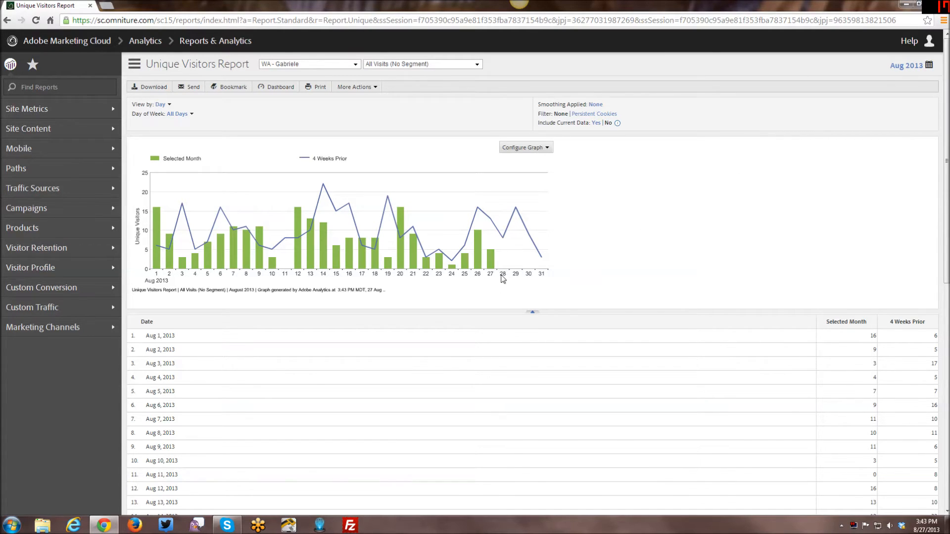
mouse_move(490, 261)
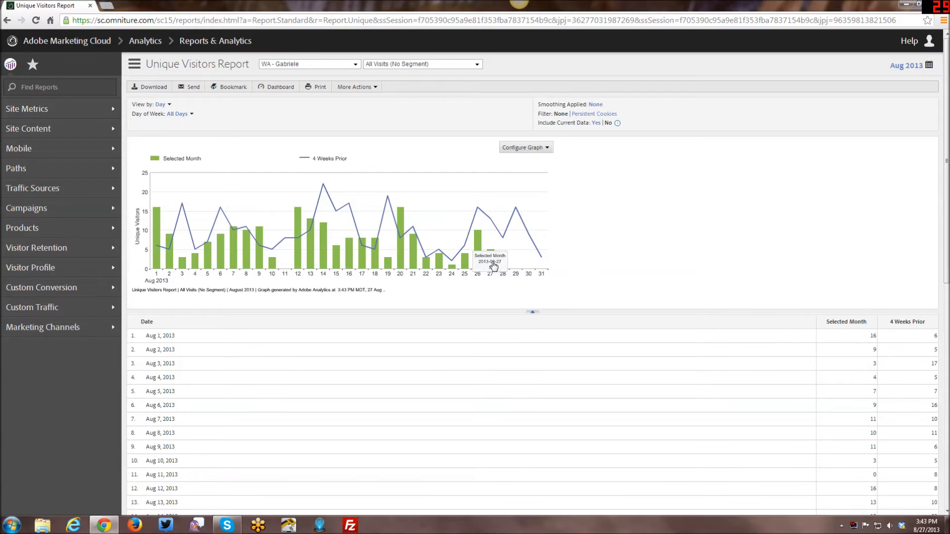
mouse_move(526, 271)
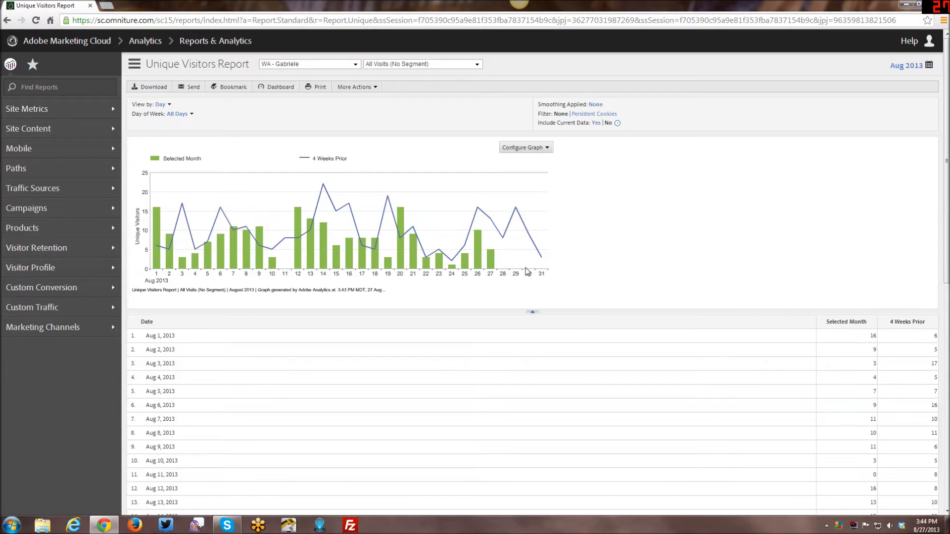
- Run the Unique Visitors report for Last 30 days, 07/29/2013 to 08/27/2013, by day
click(907, 66)
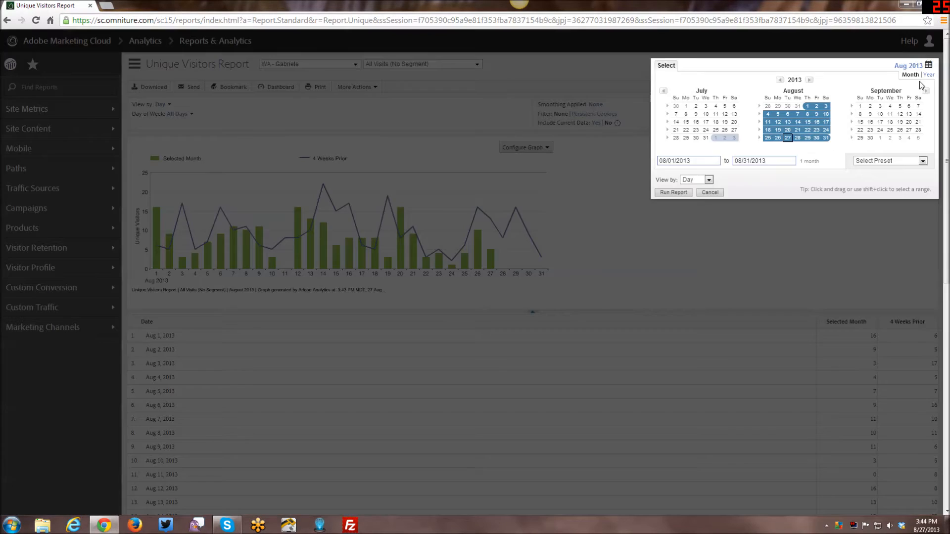
click(888, 160)
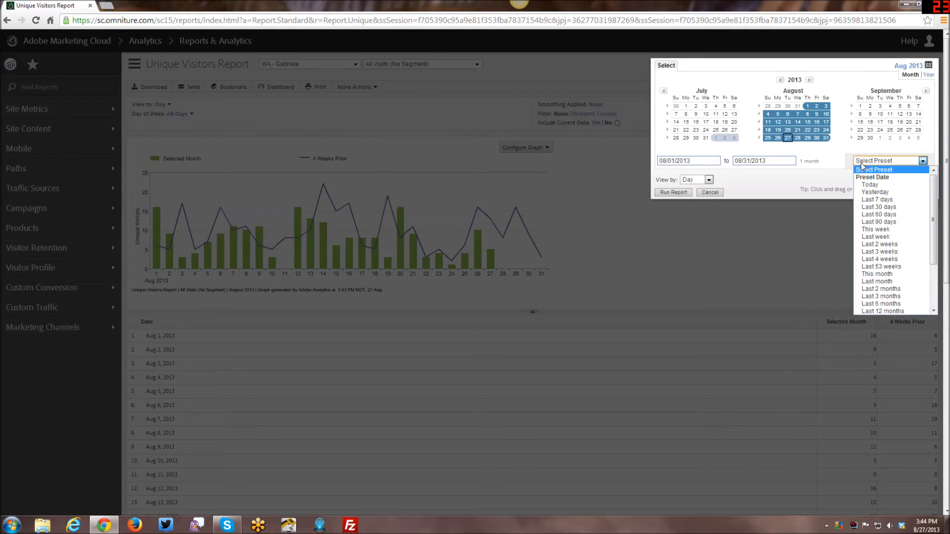
click(877, 207)
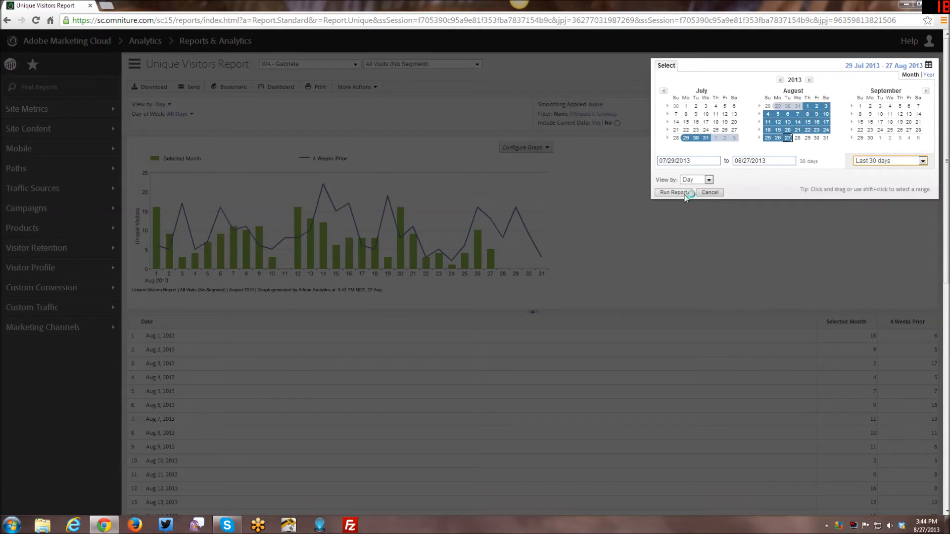
click(672, 192)
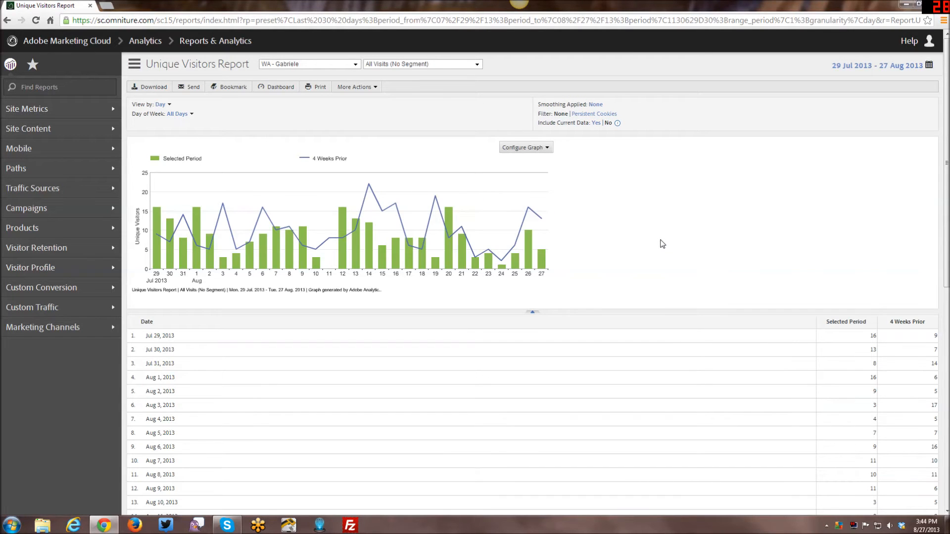
mouse_move(657, 230)
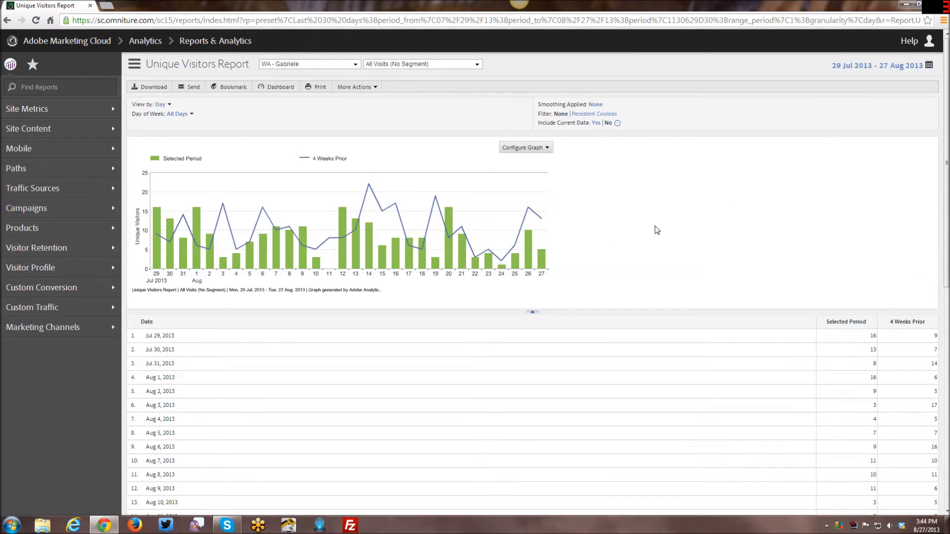
click(524, 147)
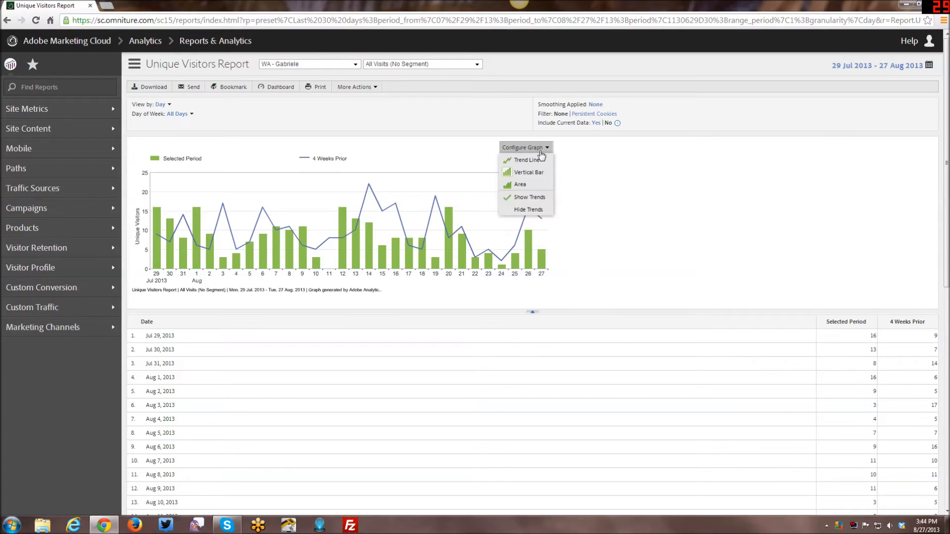
mouse_move(525, 159)
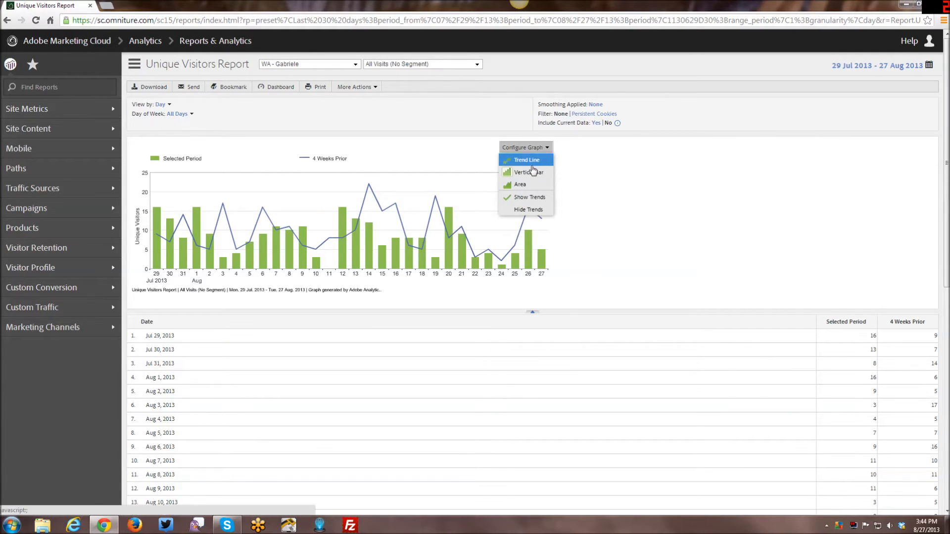
mouse_move(520, 184)
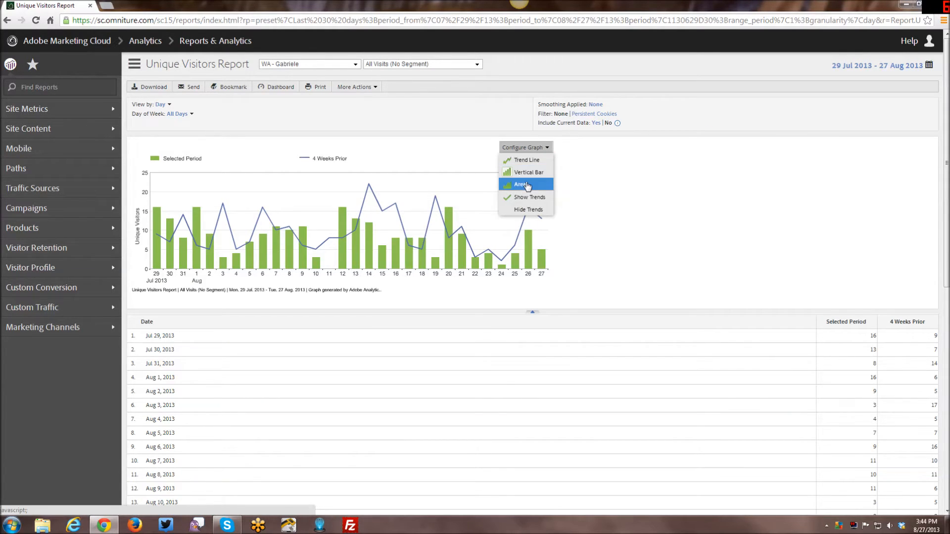
mouse_move(528, 197)
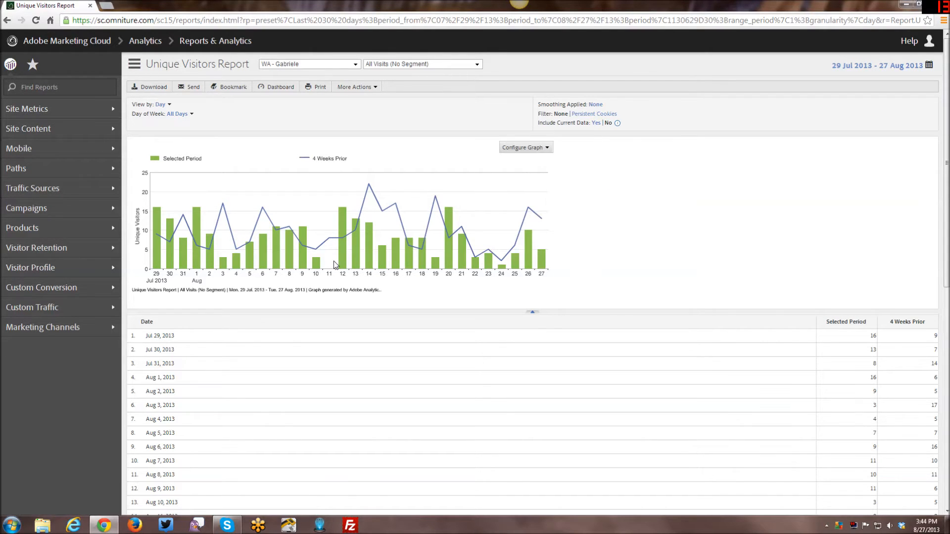
mouse_move(248, 263)
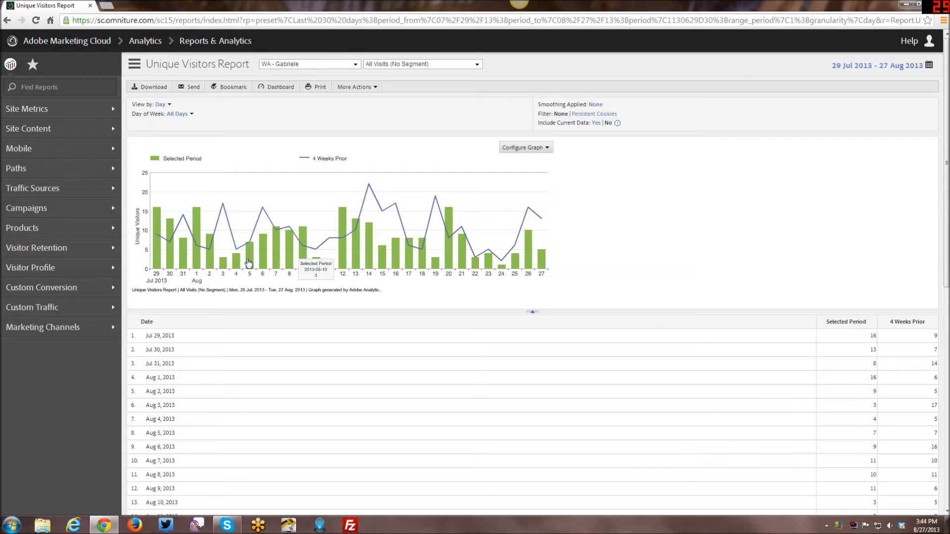
mouse_move(390, 206)
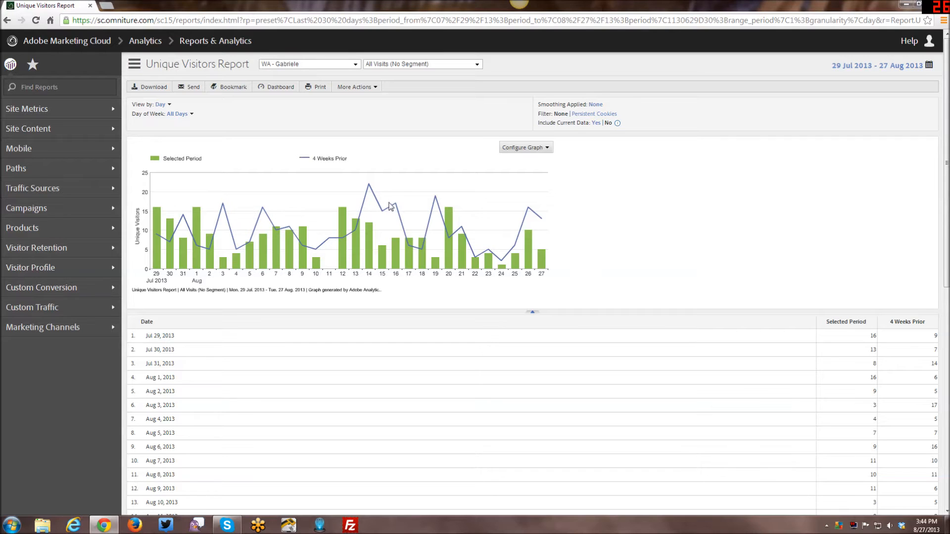
mouse_move(223, 313)
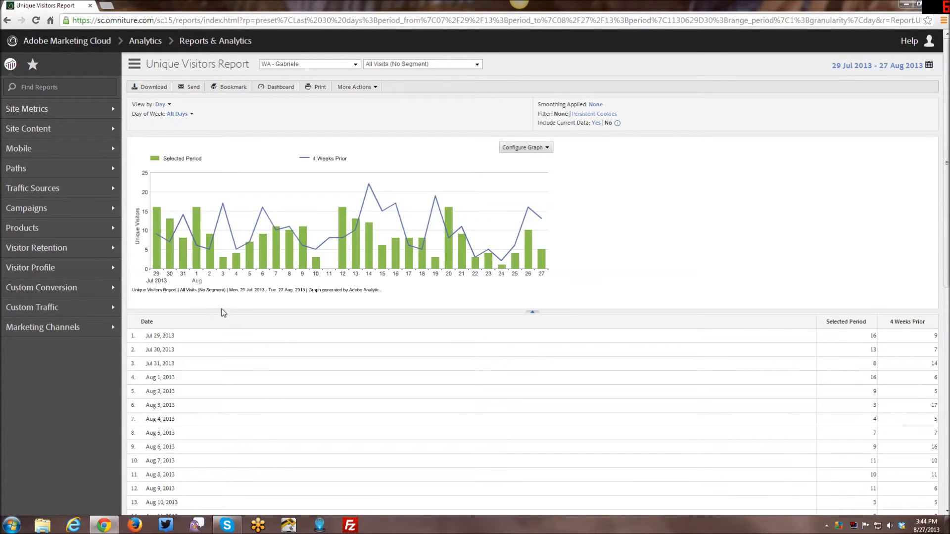
mouse_move(188, 284)
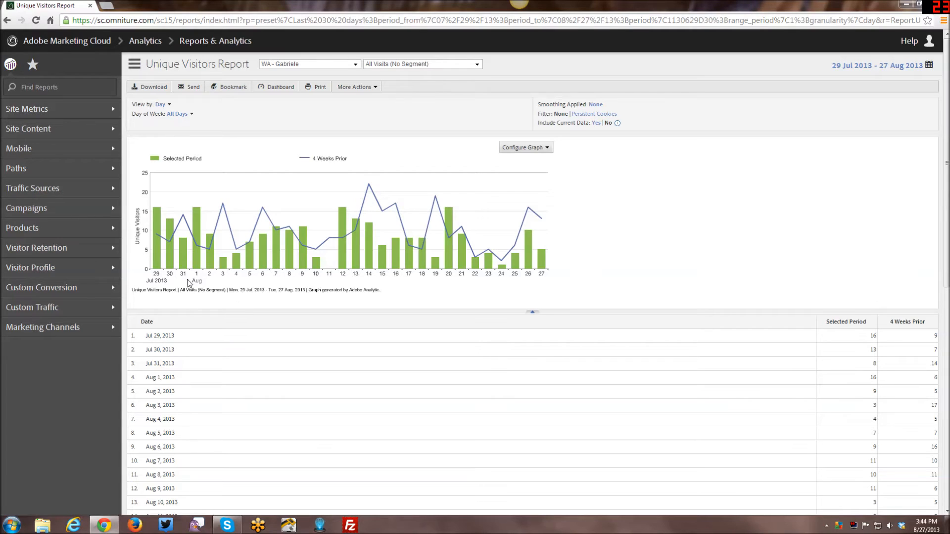
mouse_move(222, 269)
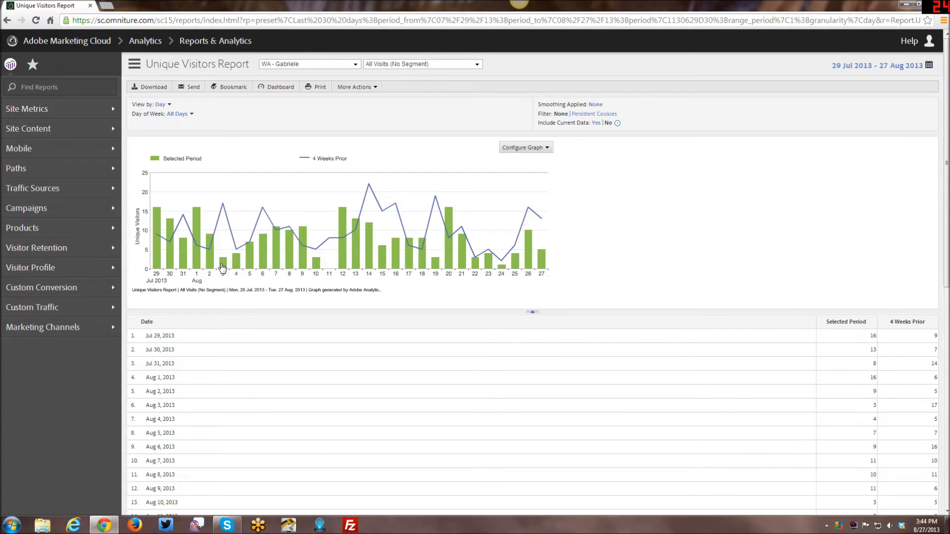
mouse_move(223, 267)
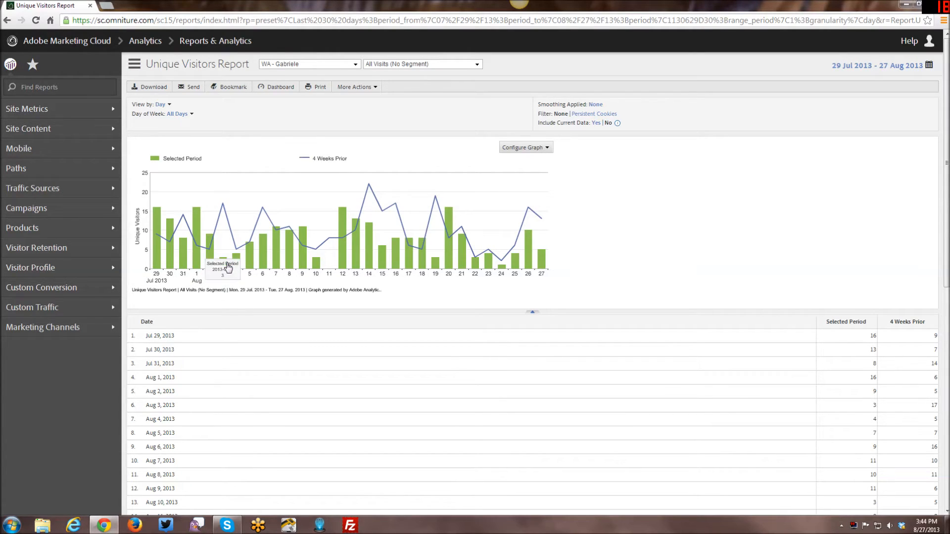
mouse_move(226, 268)
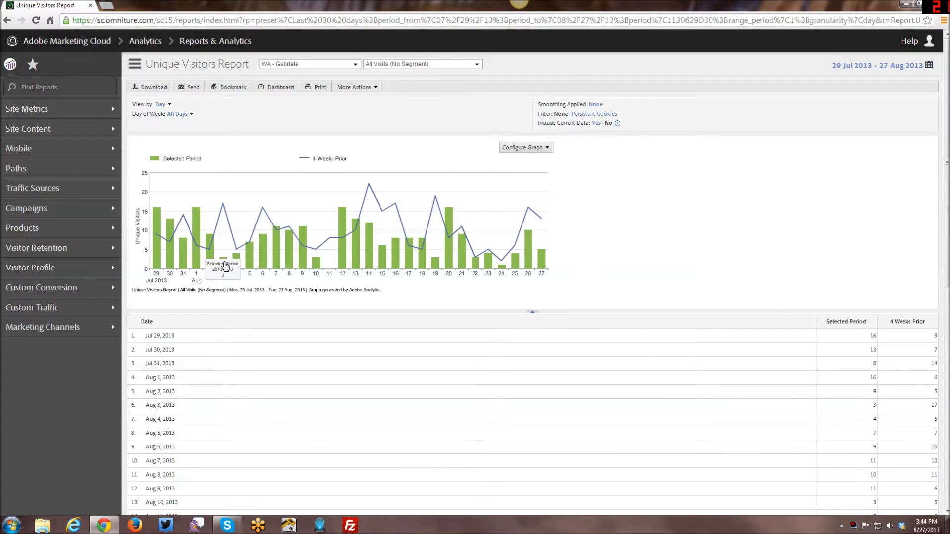
mouse_move(221, 256)
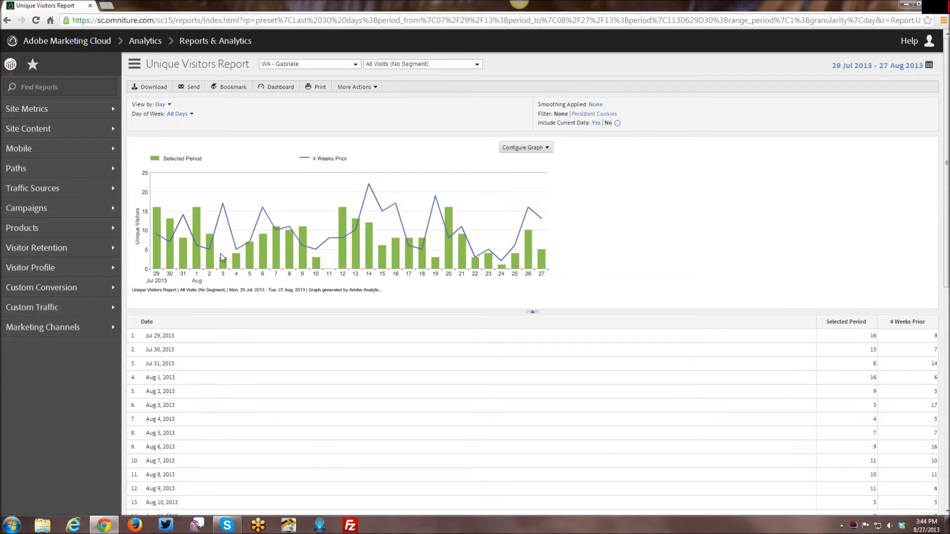
mouse_move(225, 208)
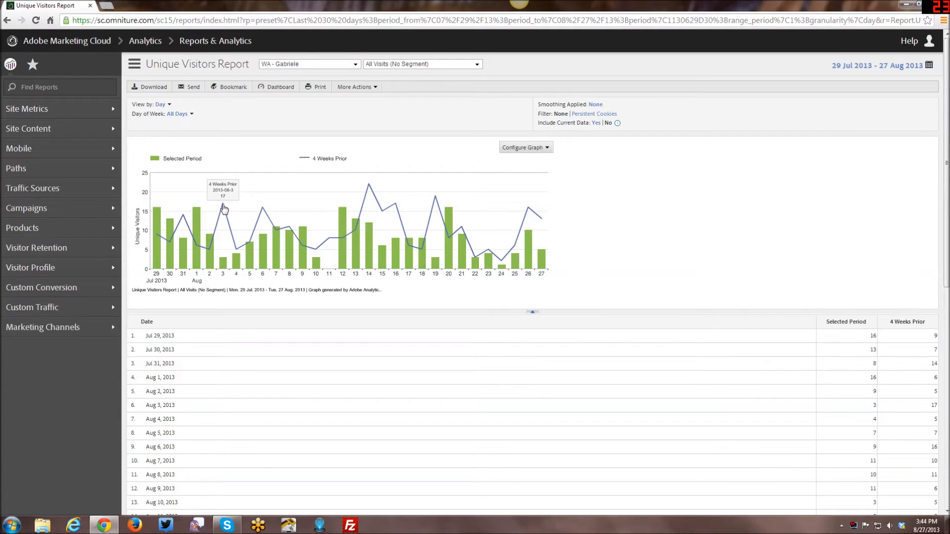
mouse_move(224, 209)
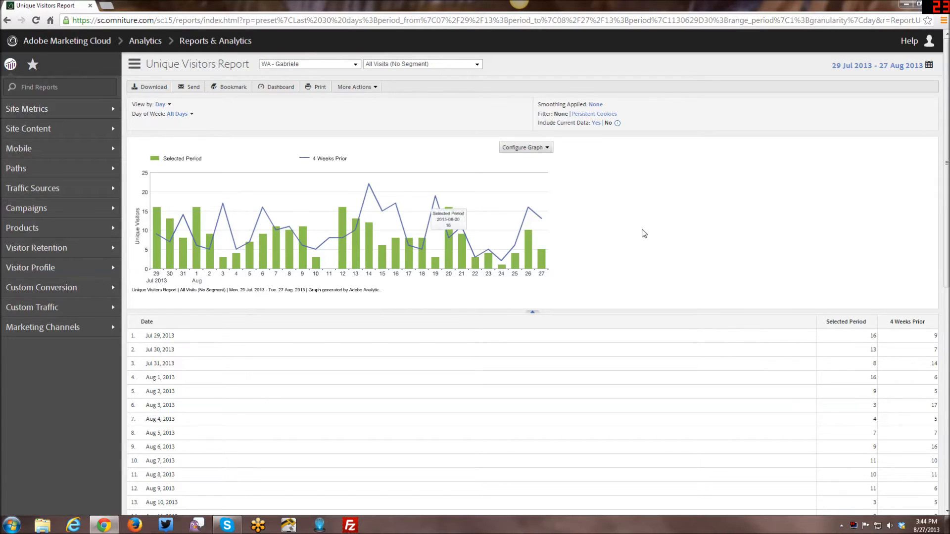
mouse_move(644, 234)
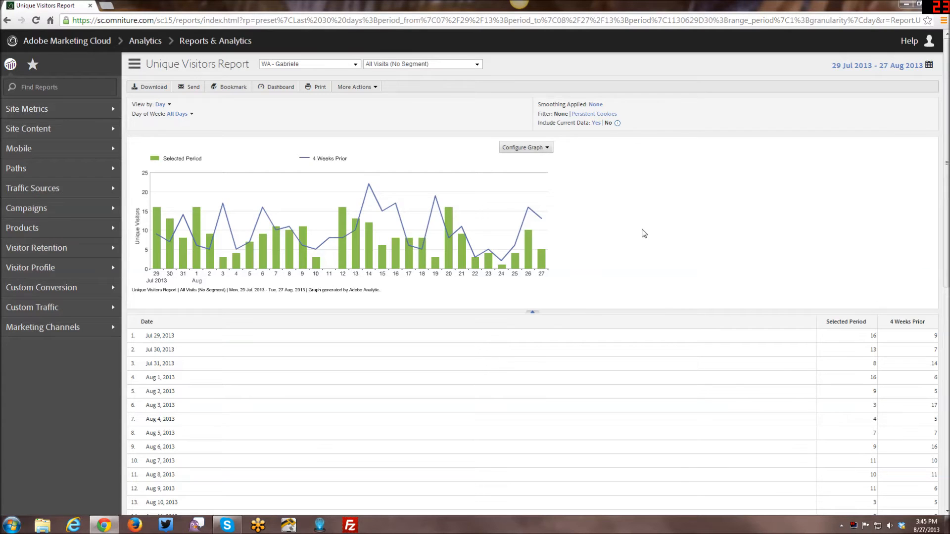
mouse_move(617, 235)
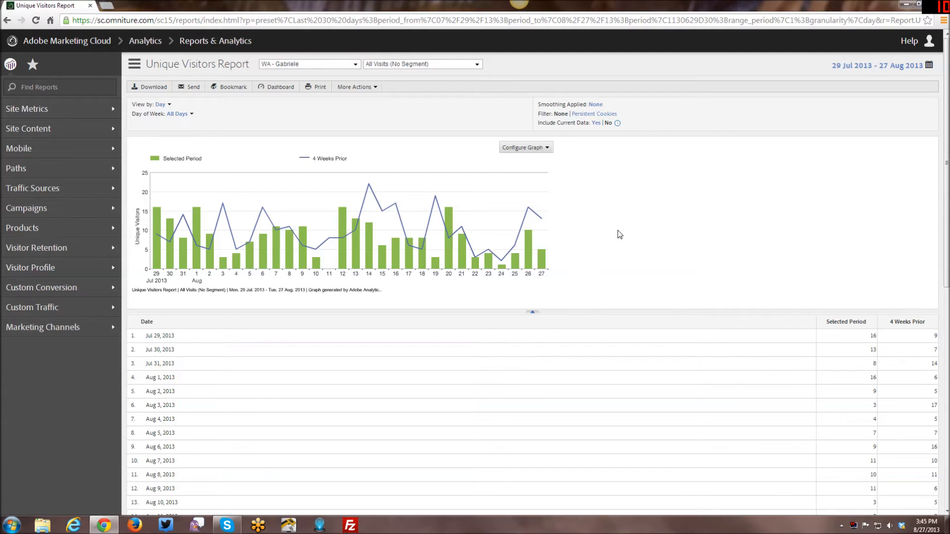
mouse_move(173, 108)
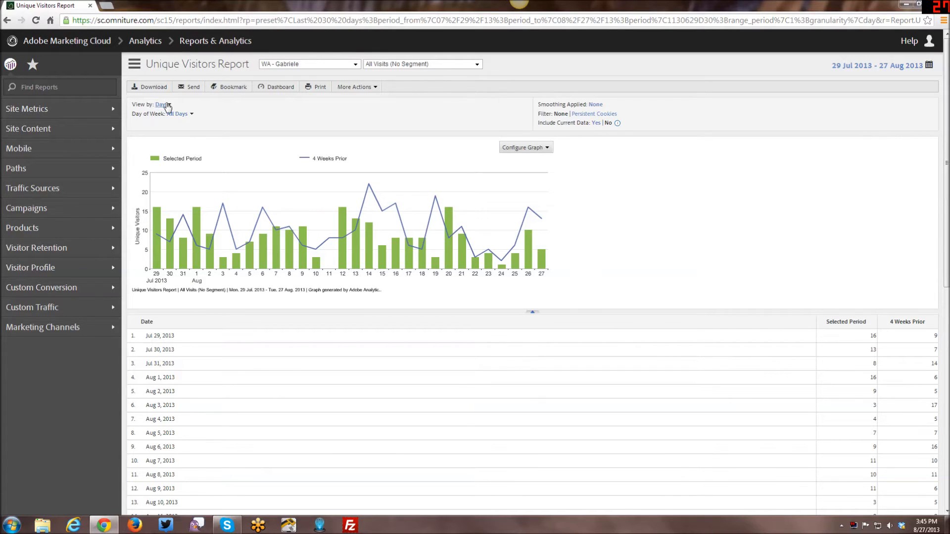
- Change View by to Week so Unique Visitors shows five weekly totals
click(161, 105)
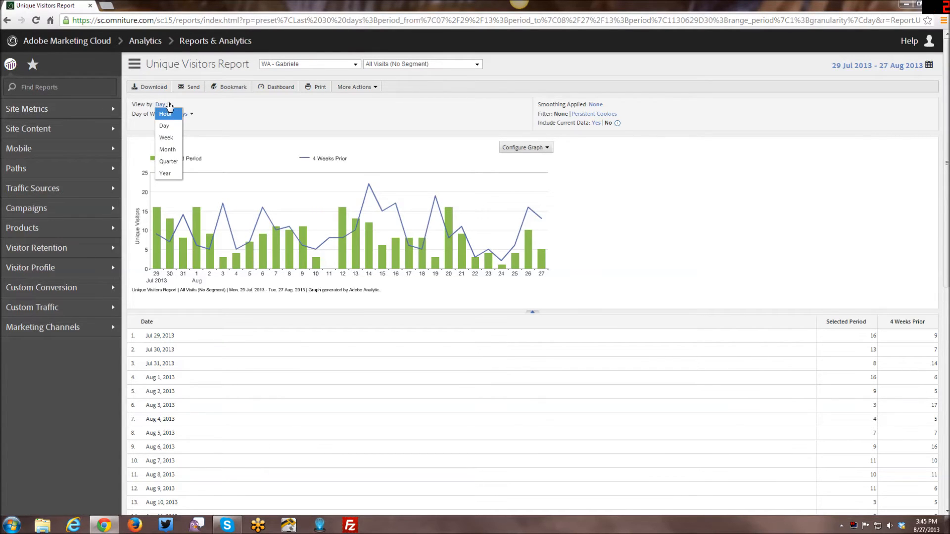
mouse_move(166, 137)
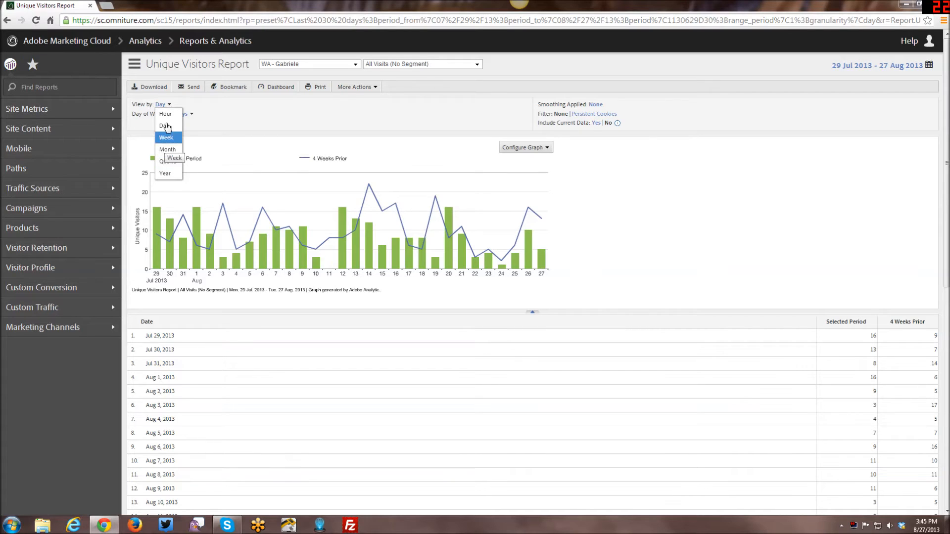
scroll(down, 3)
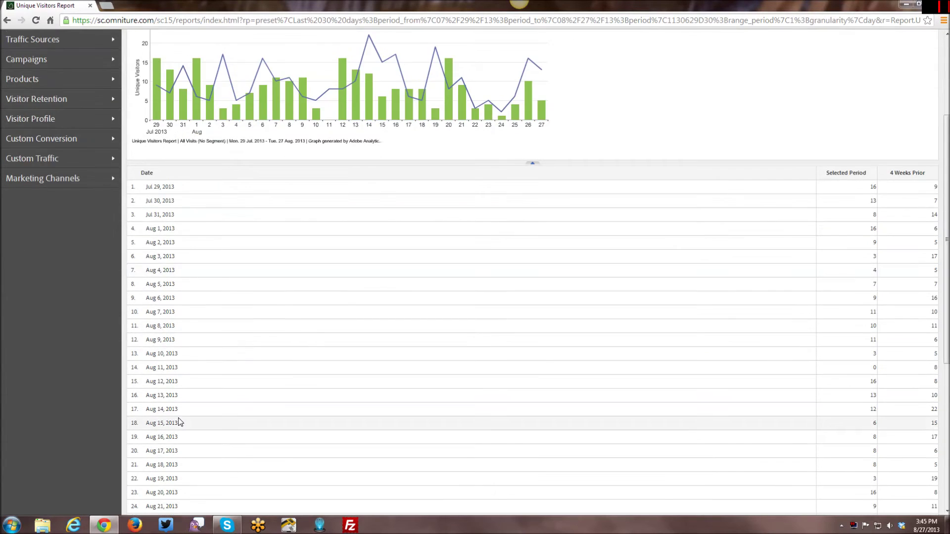
click(162, 105)
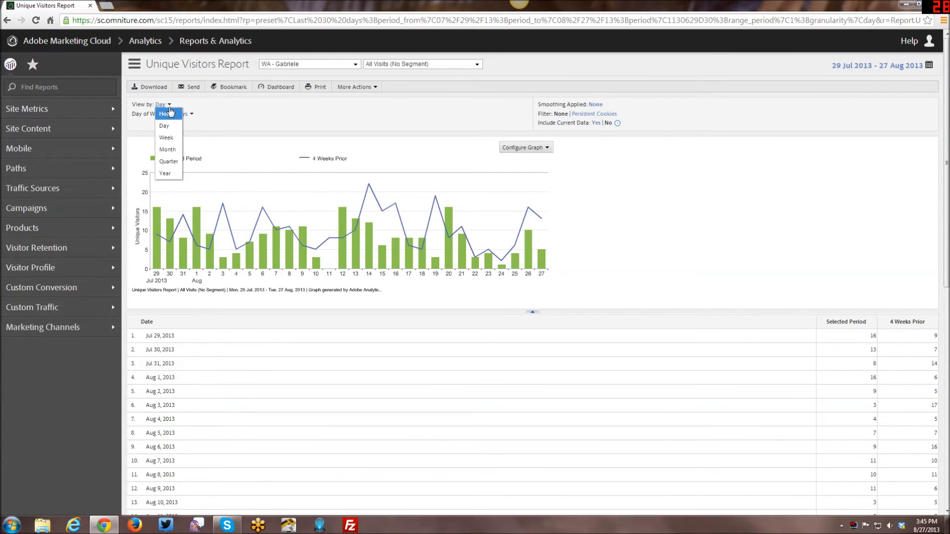
click(166, 137)
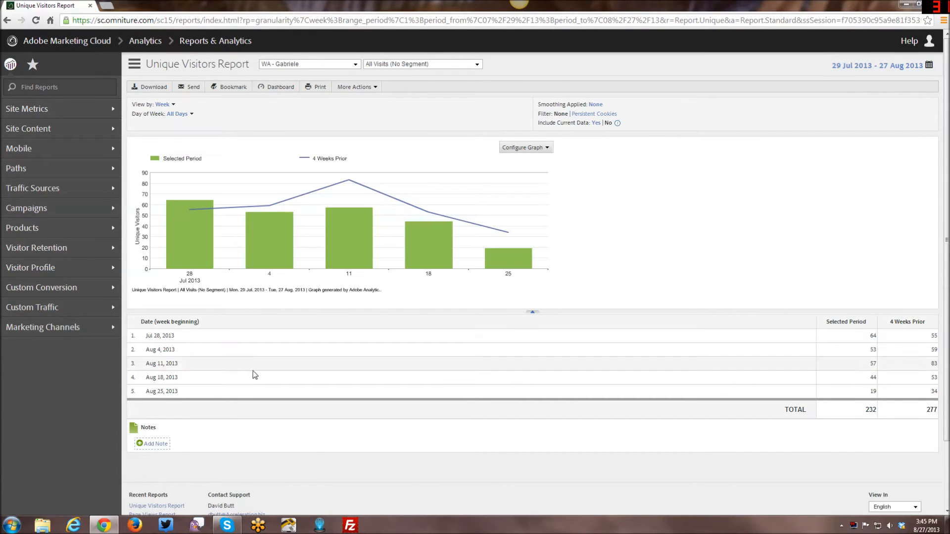
mouse_move(222, 348)
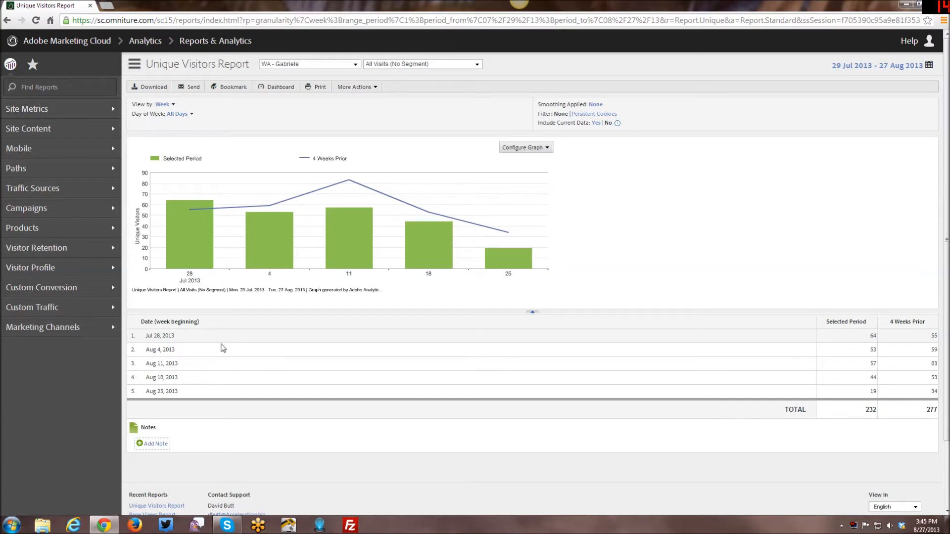
mouse_move(159, 343)
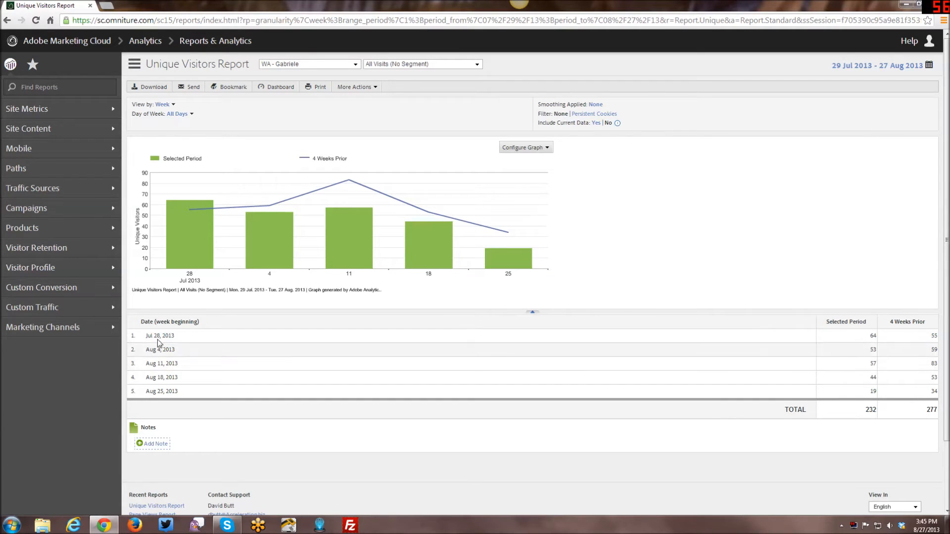
mouse_move(178, 407)
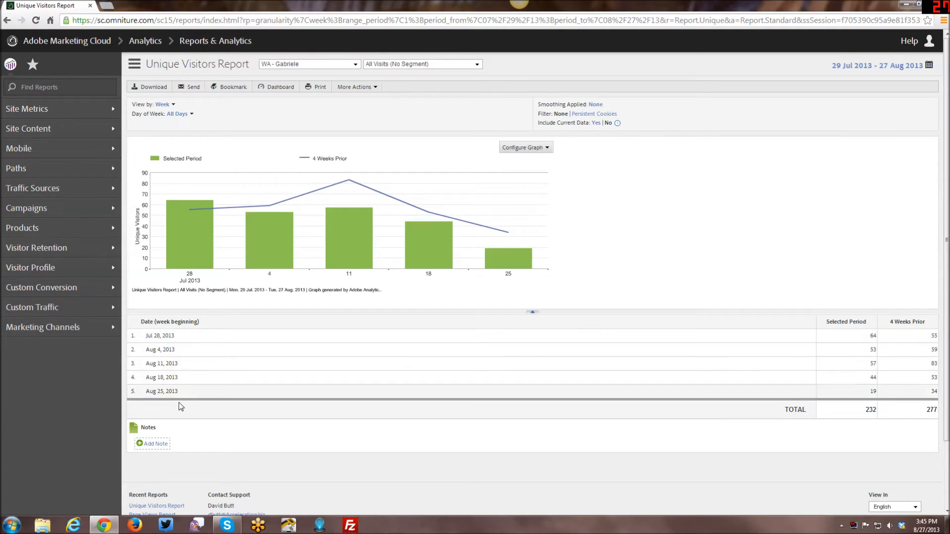
mouse_move(200, 380)
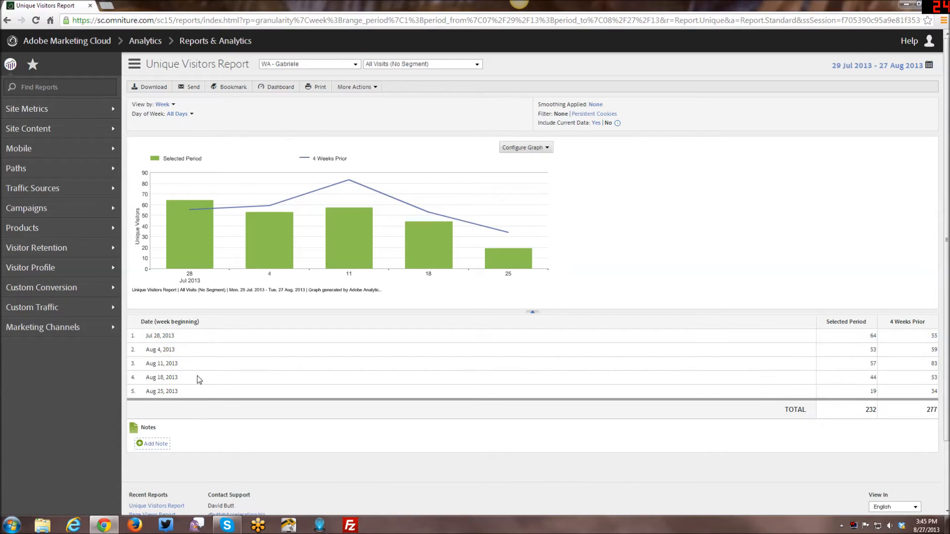
mouse_move(507, 253)
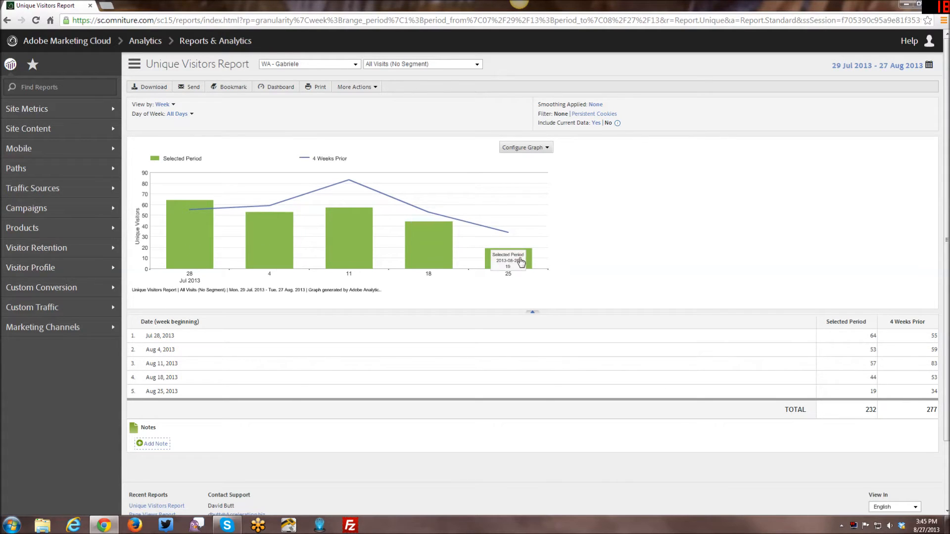
mouse_move(483, 346)
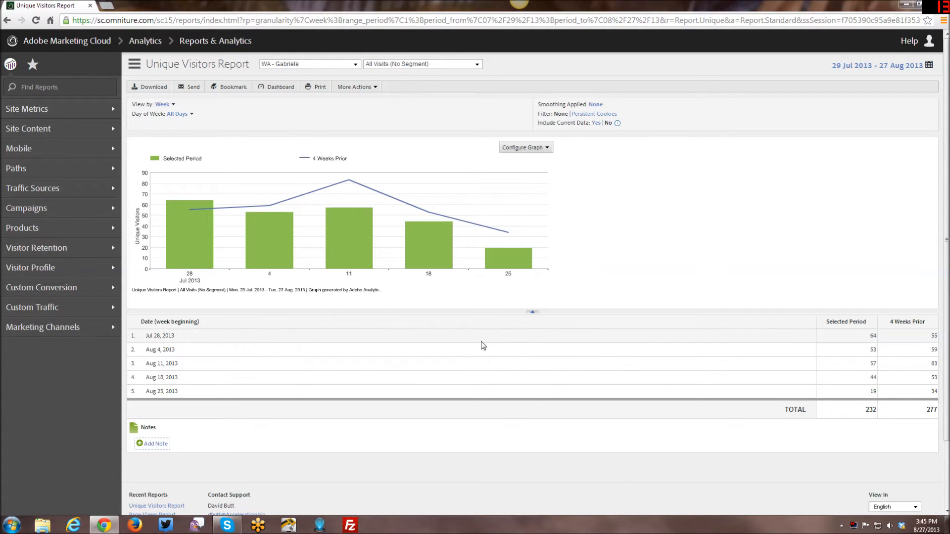
mouse_move(219, 131)
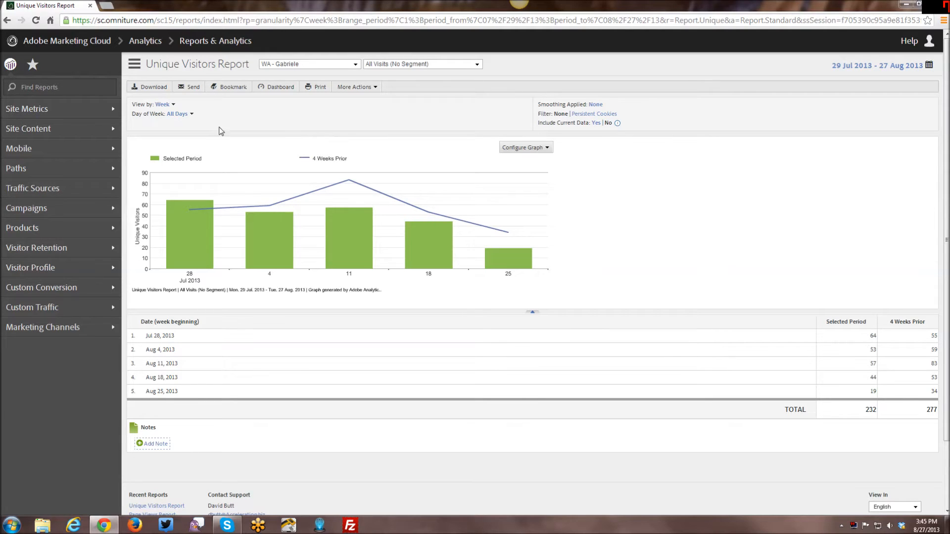
mouse_move(78, 112)
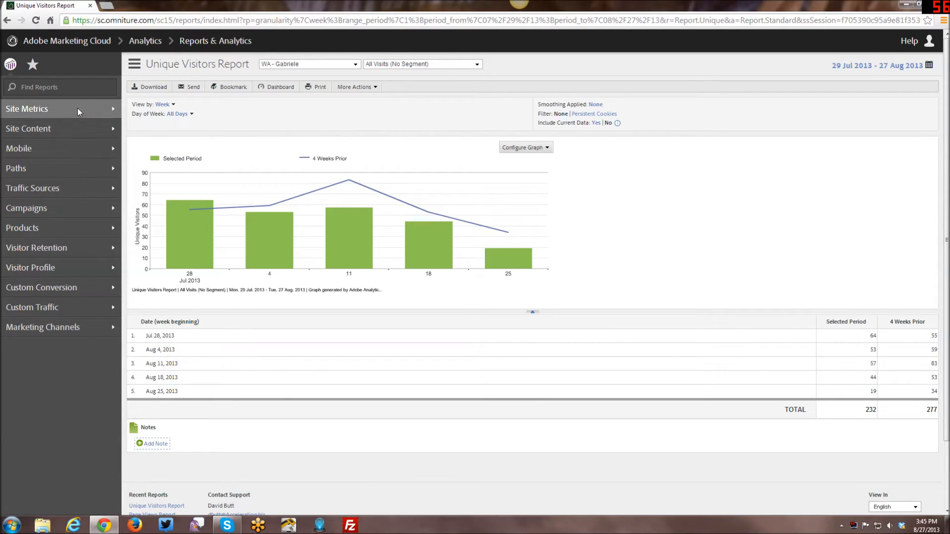
- Open the Visits report from the Site Metrics menu
click(27, 109)
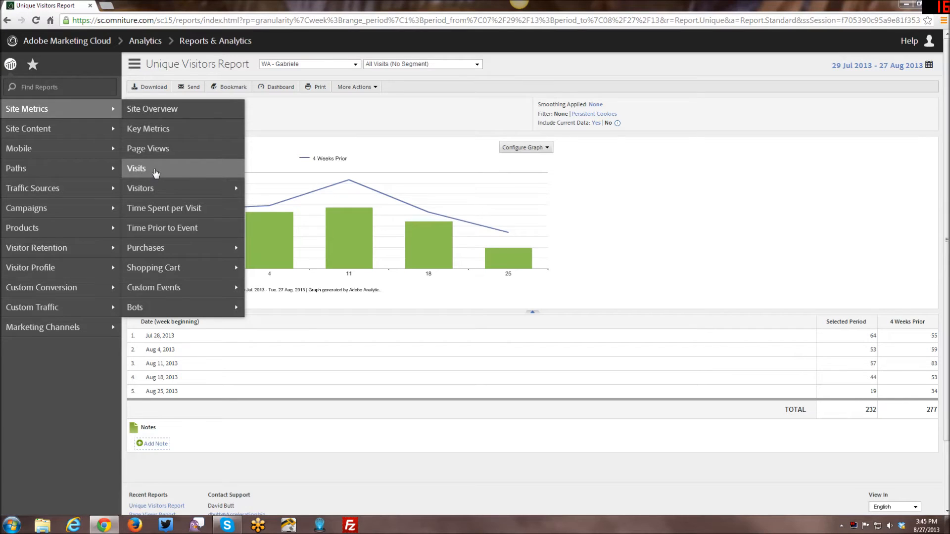
click(136, 168)
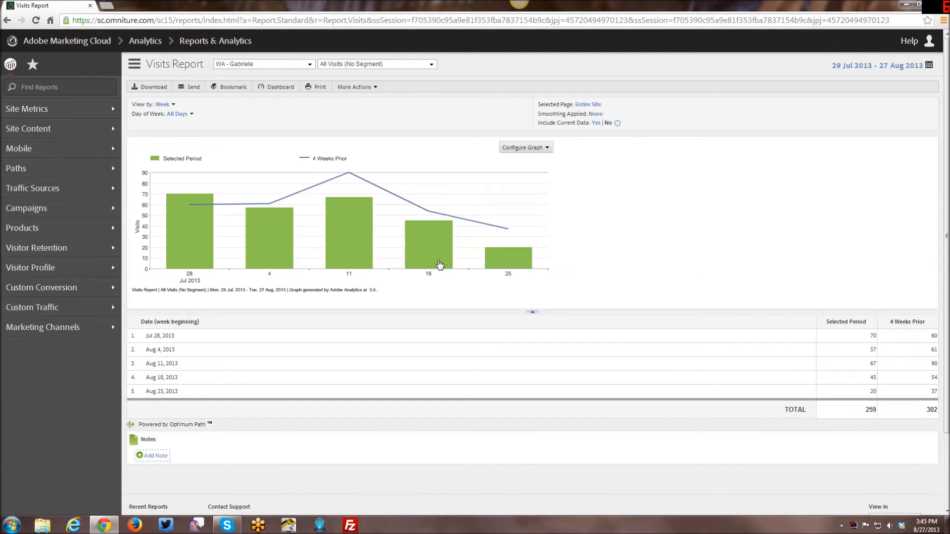
mouse_move(420, 298)
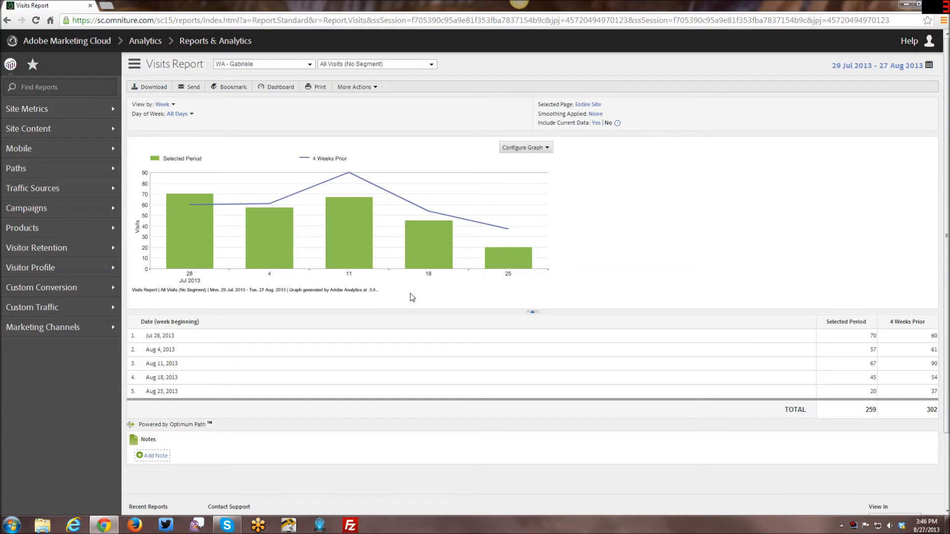
mouse_move(345, 297)
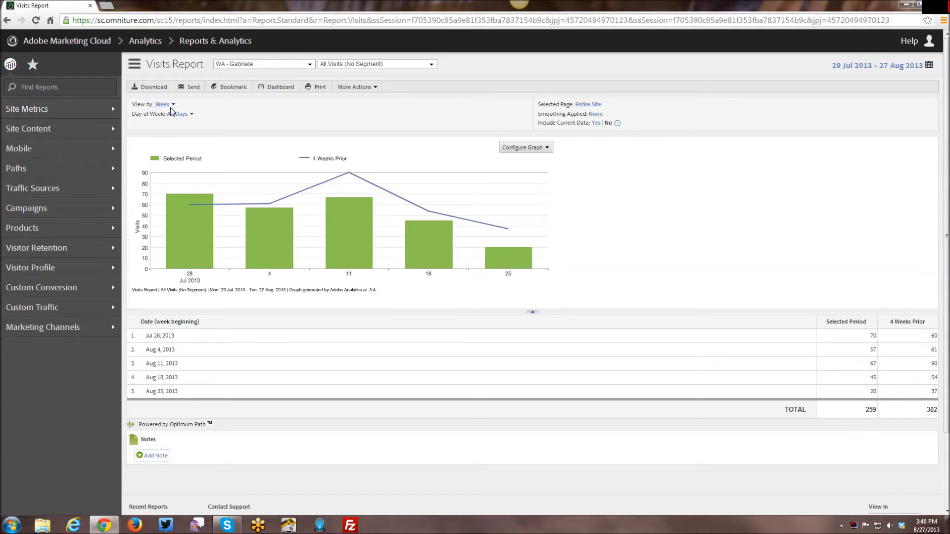
- Set the Visits report's View by option from Week to Day
click(165, 105)
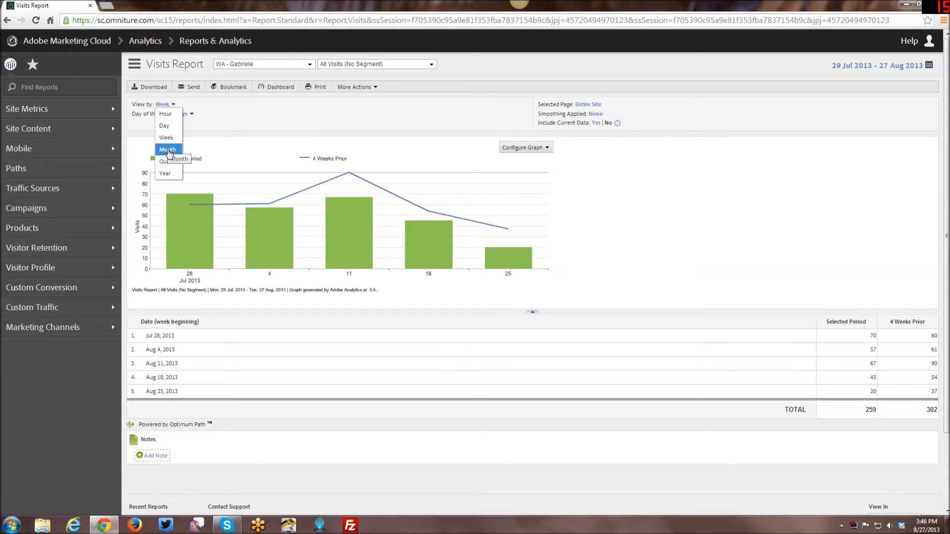
mouse_move(166, 157)
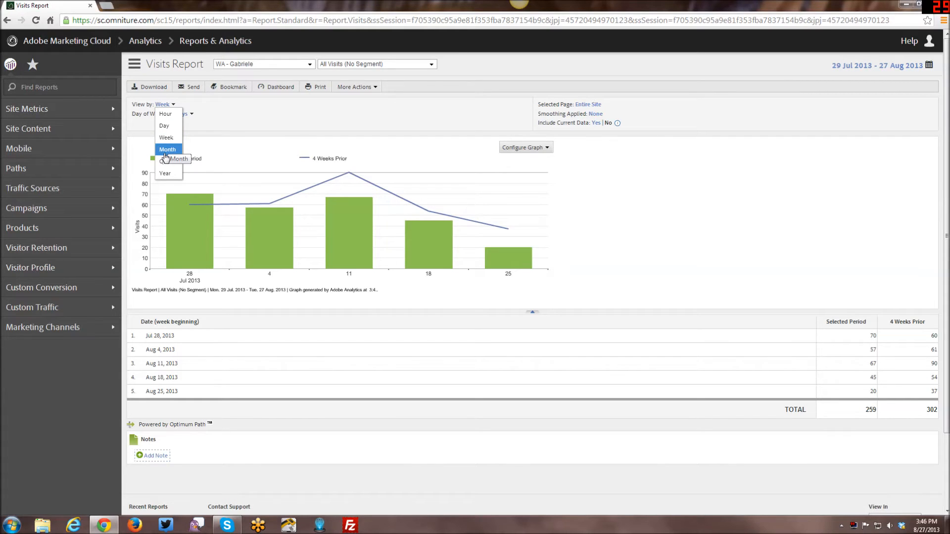
mouse_move(168, 162)
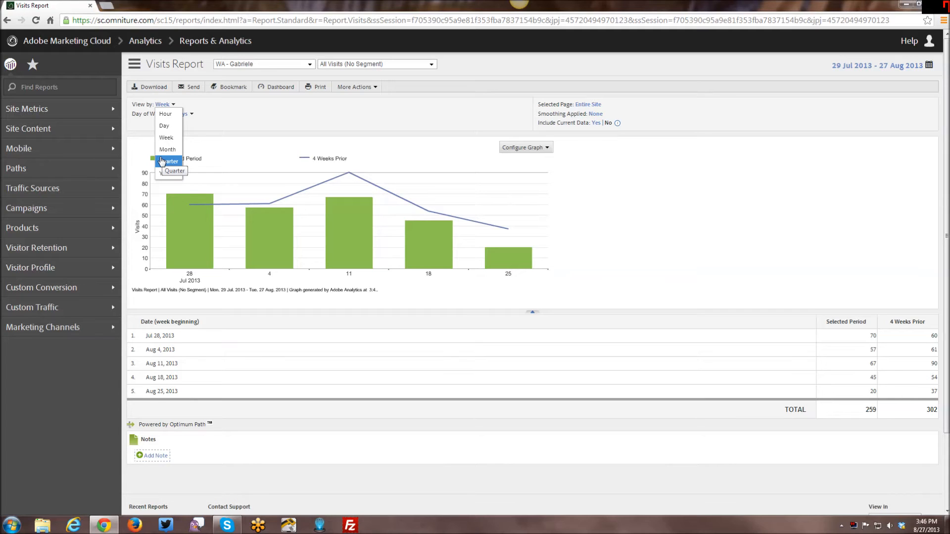
mouse_move(166, 138)
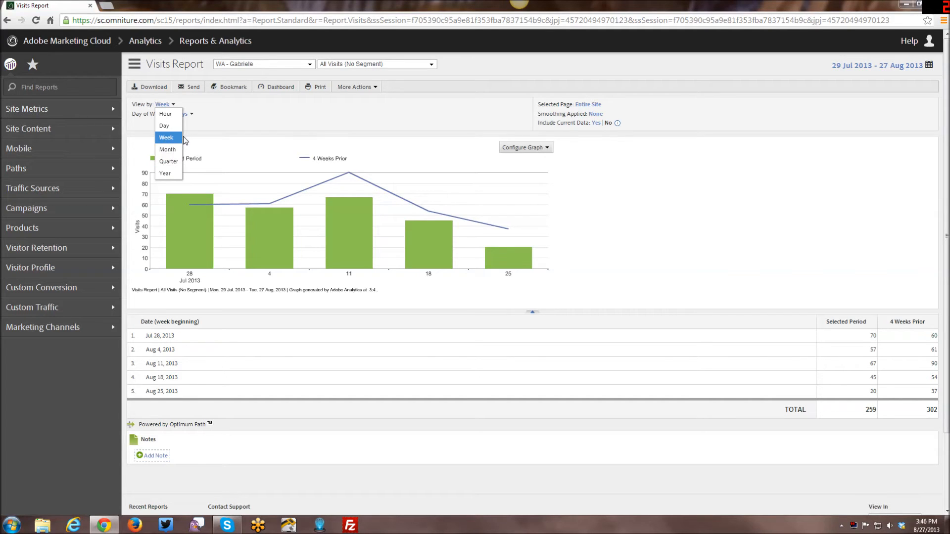
mouse_move(166, 114)
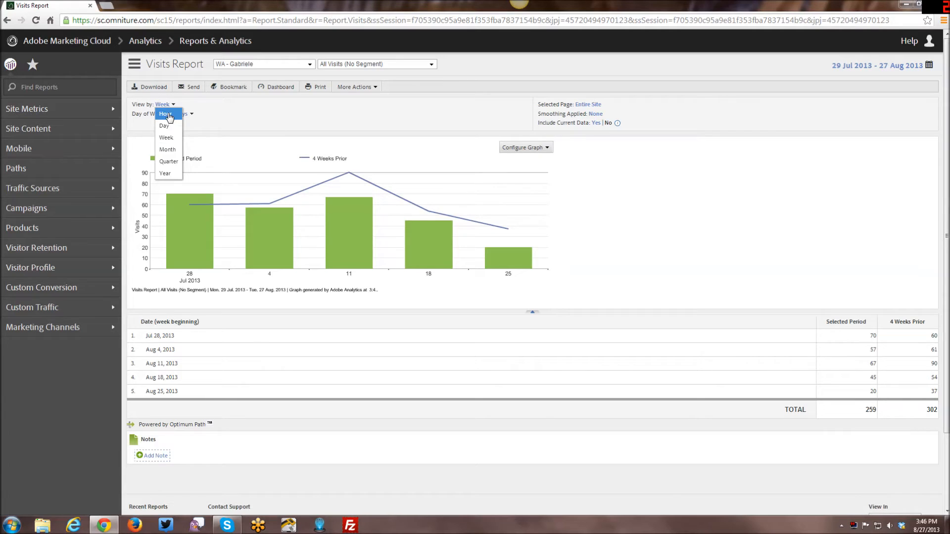
mouse_move(170, 174)
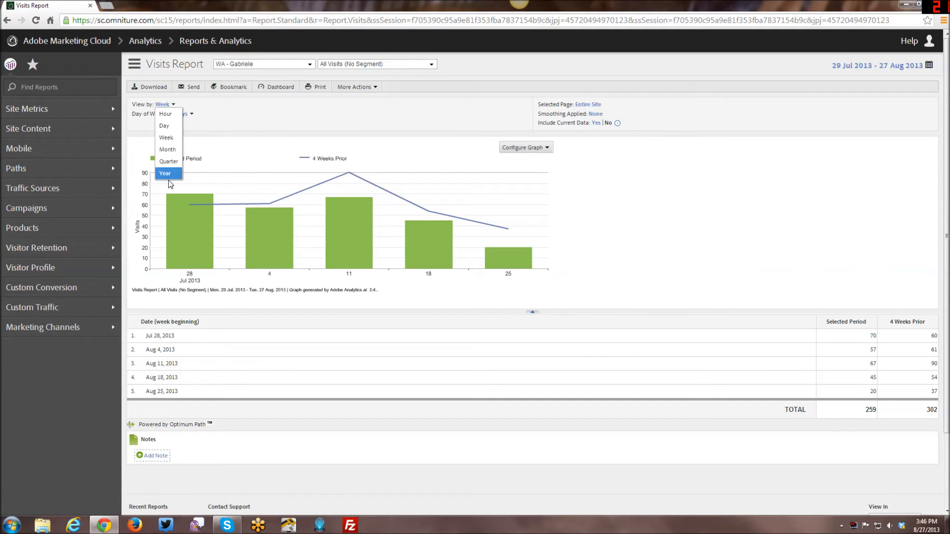
mouse_move(164, 126)
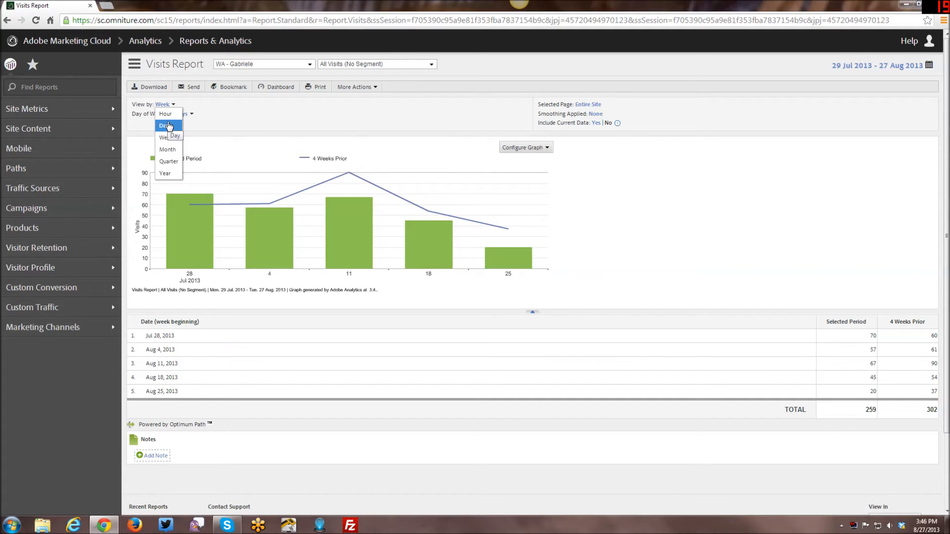
click(165, 127)
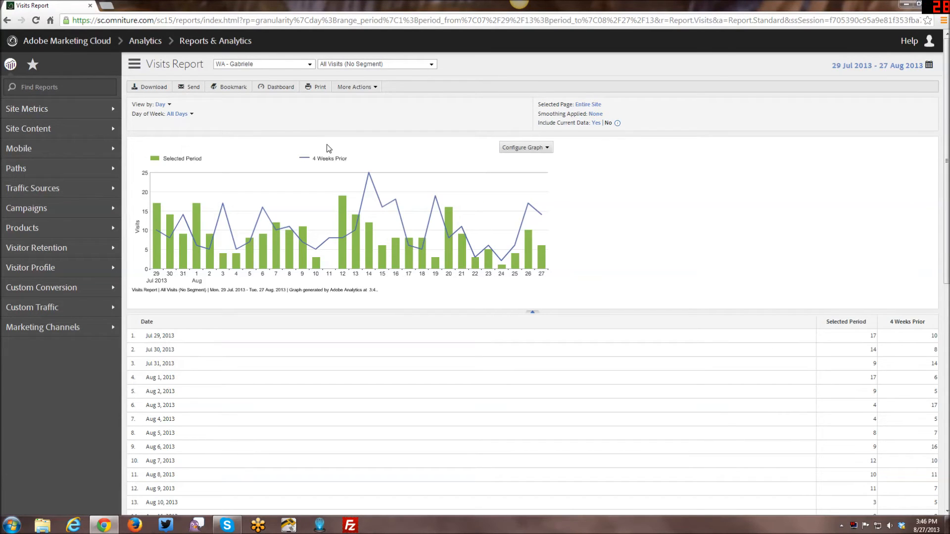
mouse_move(238, 310)
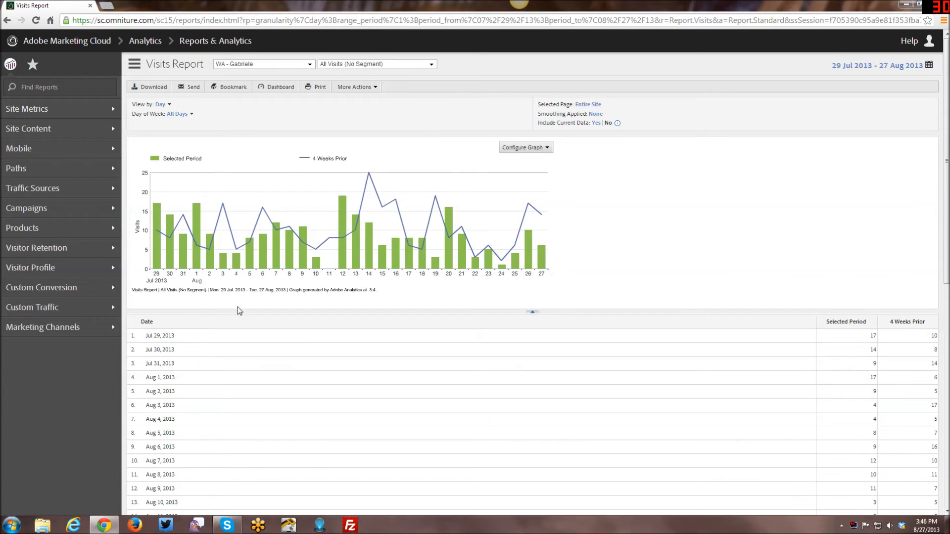
mouse_move(222, 236)
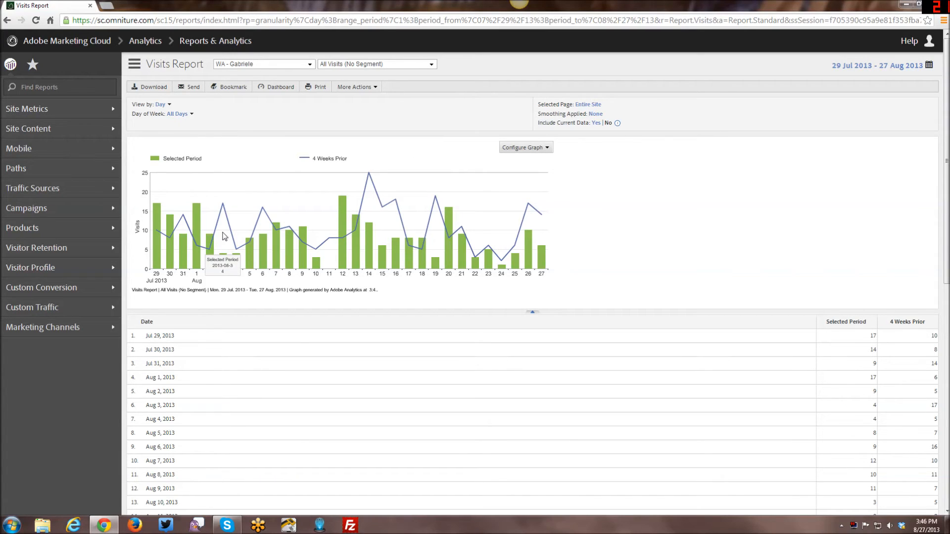
mouse_move(225, 208)
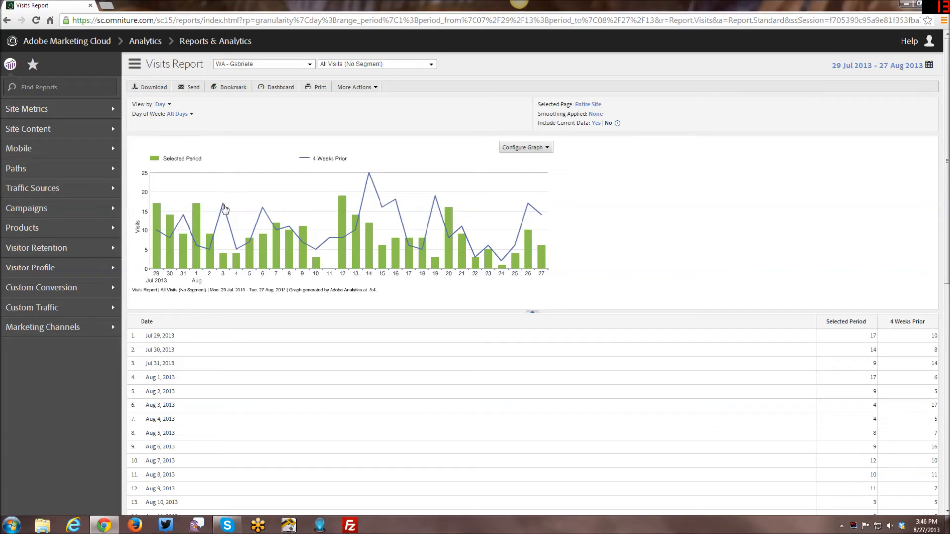
mouse_move(224, 209)
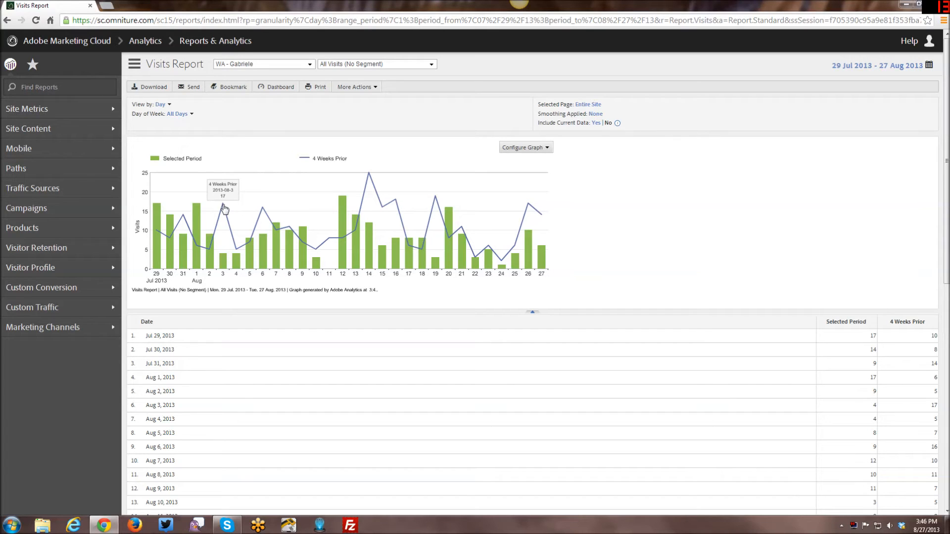
mouse_move(231, 249)
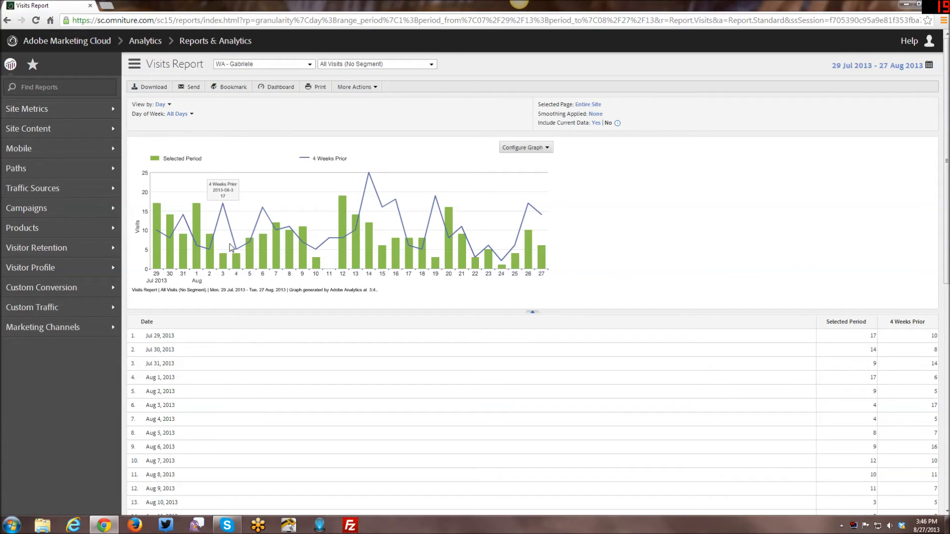
mouse_move(237, 300)
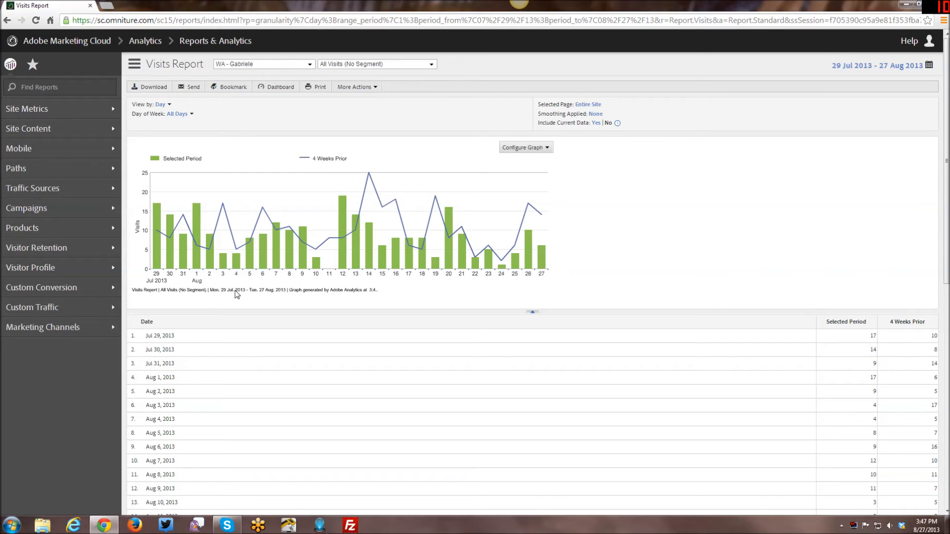
mouse_move(247, 296)
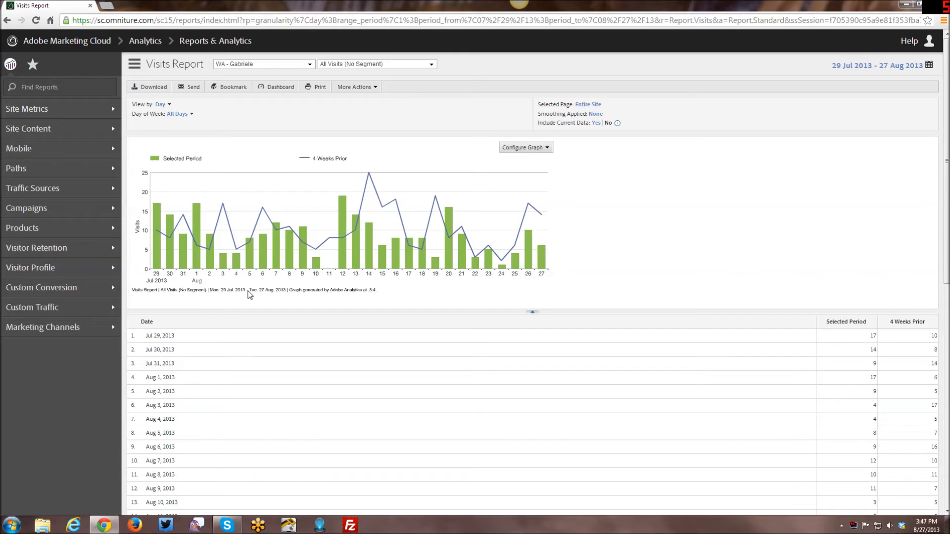
mouse_move(241, 149)
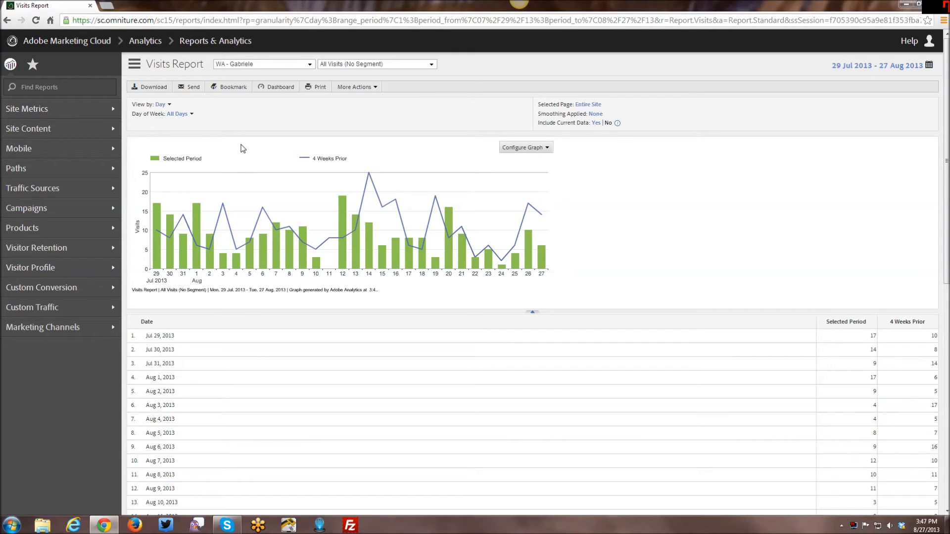
mouse_move(256, 144)
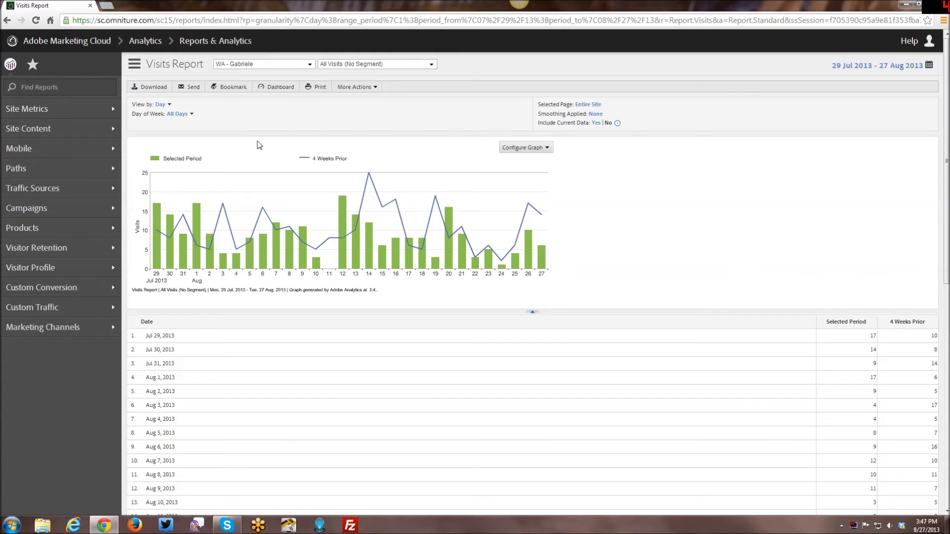
click(523, 147)
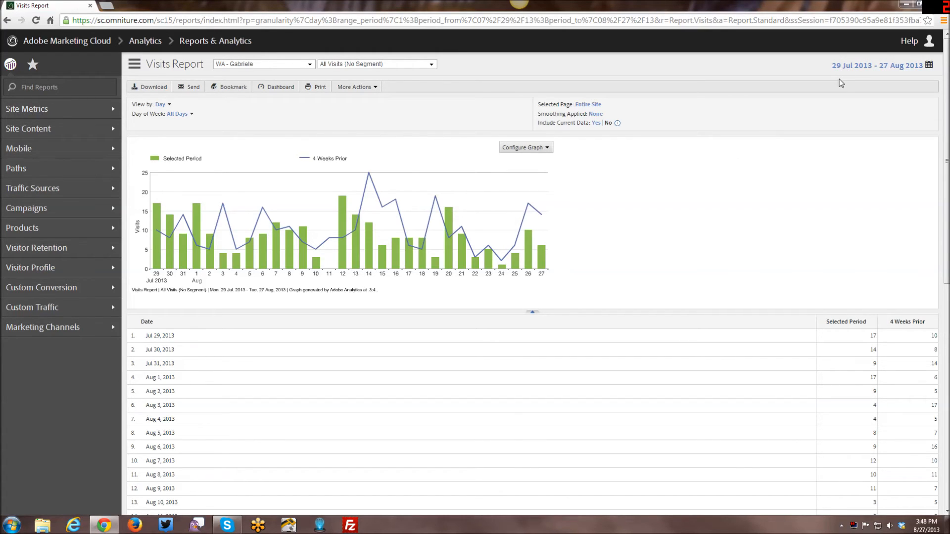
mouse_move(132, 126)
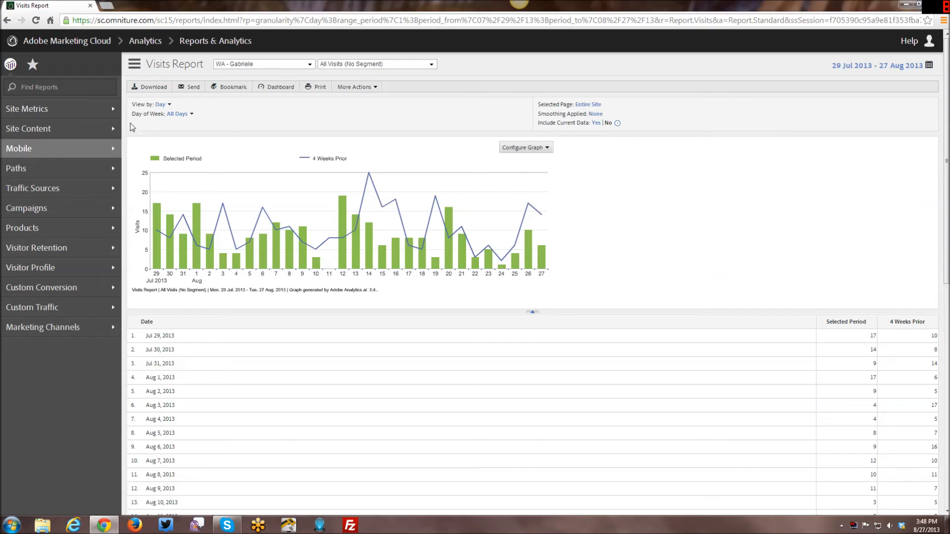
mouse_move(216, 149)
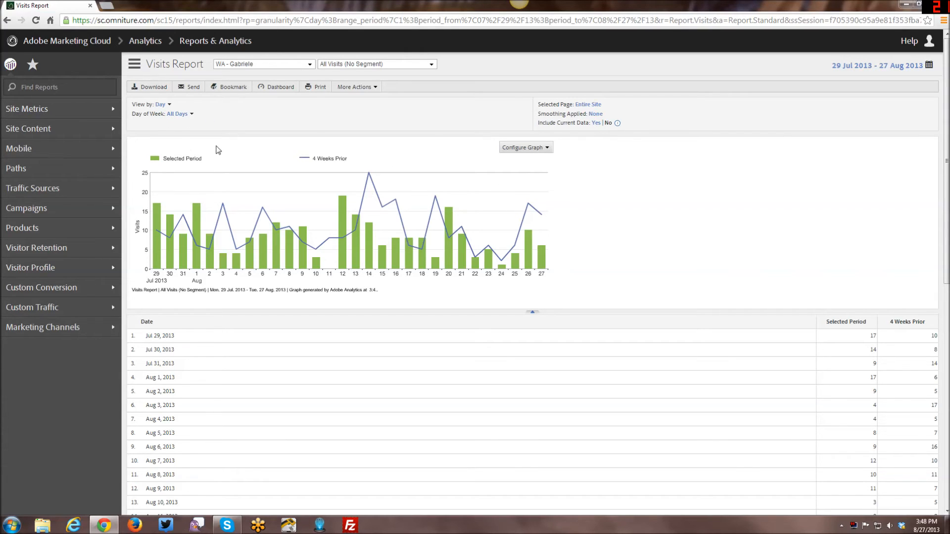
mouse_move(178, 114)
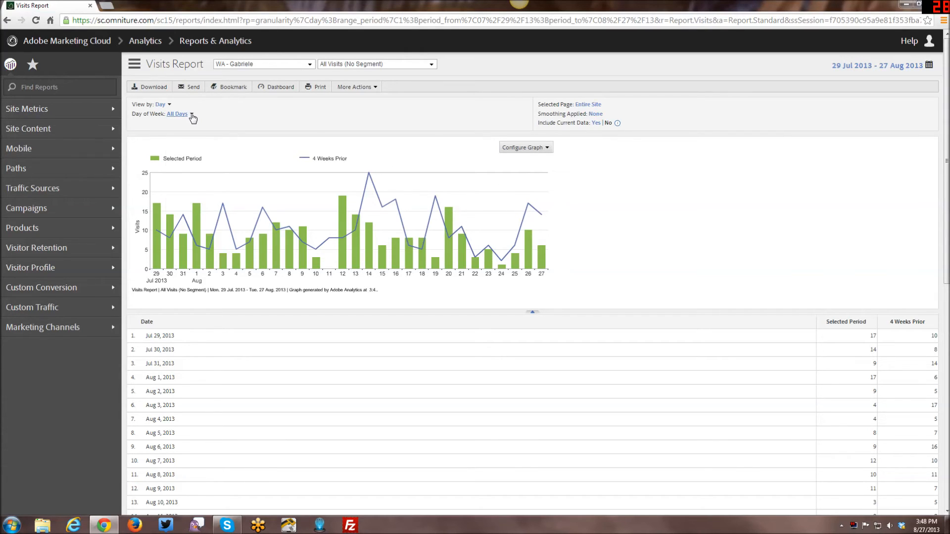
- Filter the Visits report by Day of Week, first Mondays, then another weekday
click(177, 114)
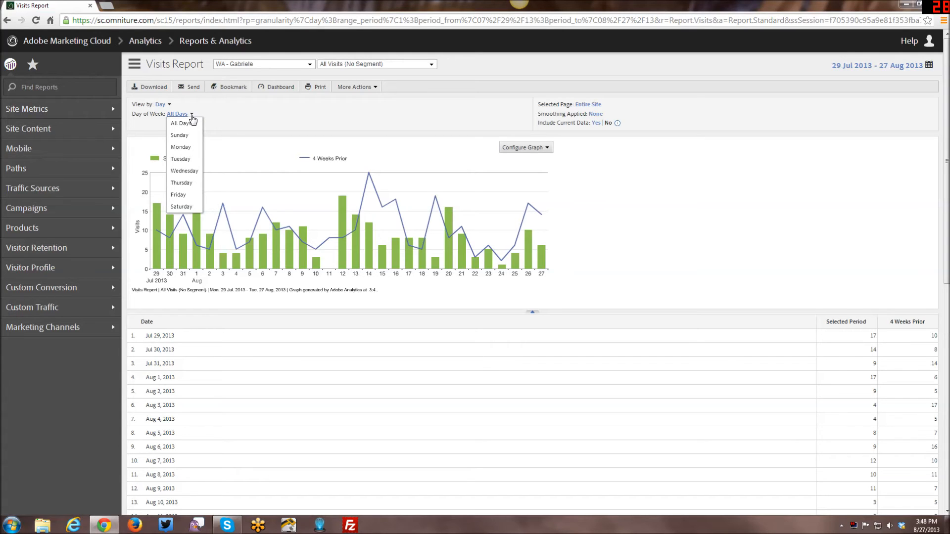
click(181, 147)
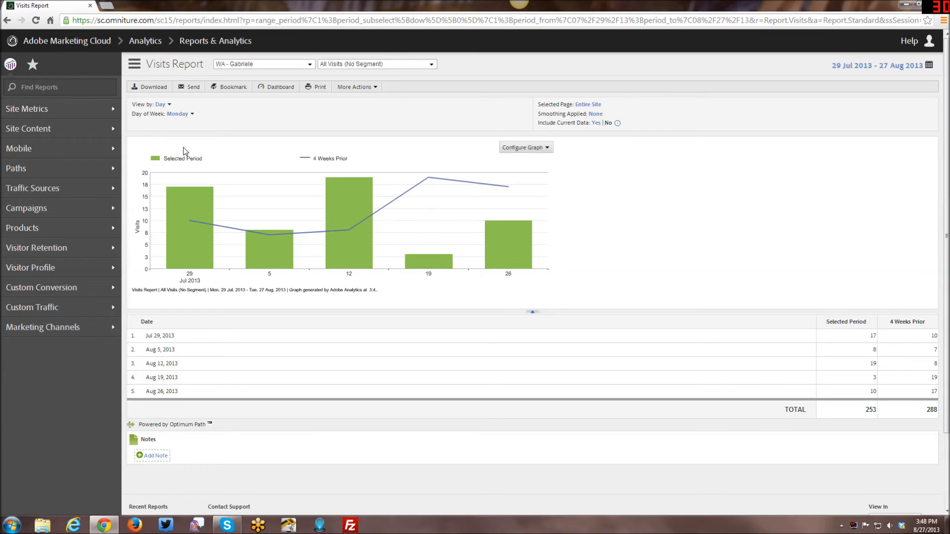
mouse_move(195, 142)
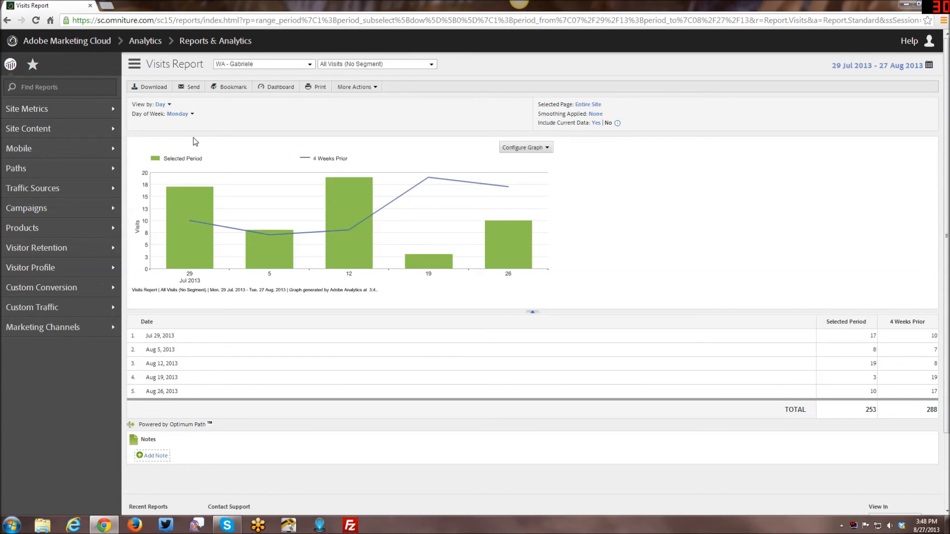
click(179, 114)
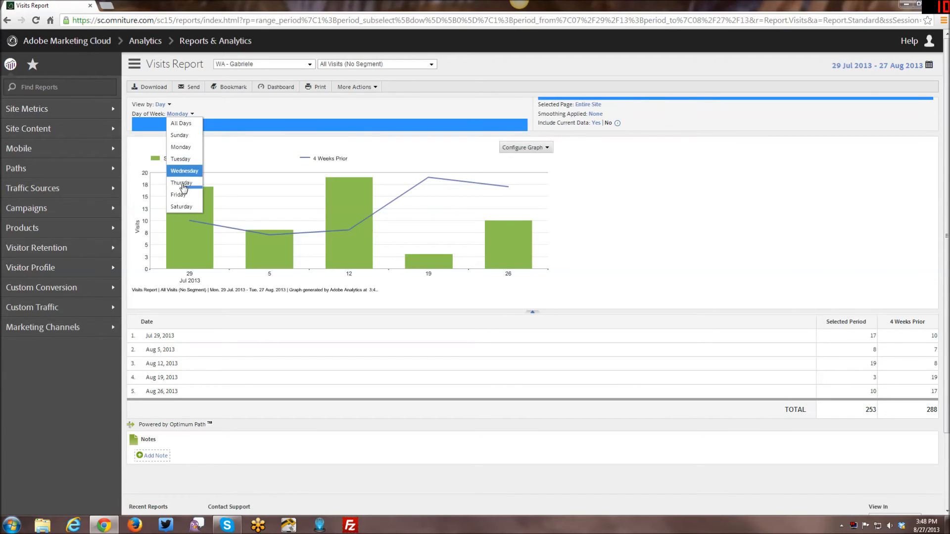
click(178, 195)
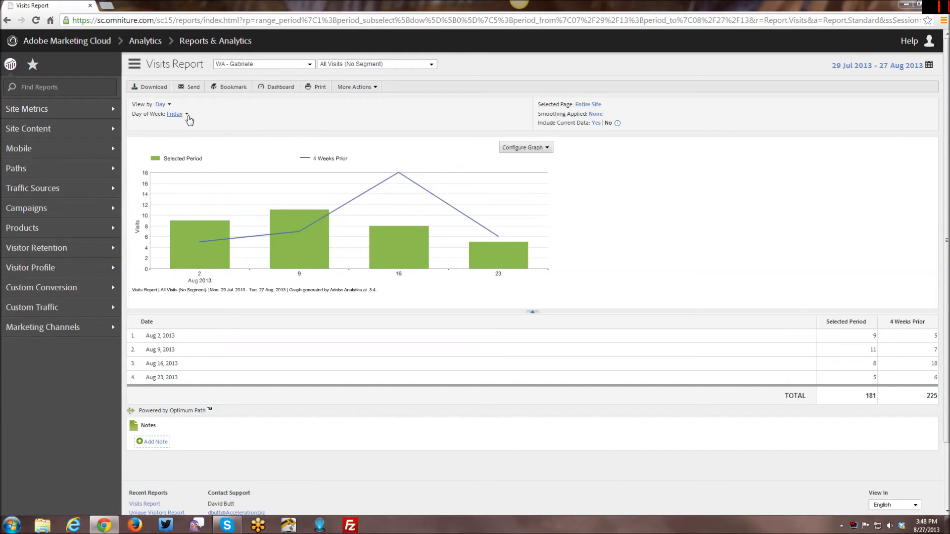
- Reset the Day of Week filter to All Days
click(176, 113)
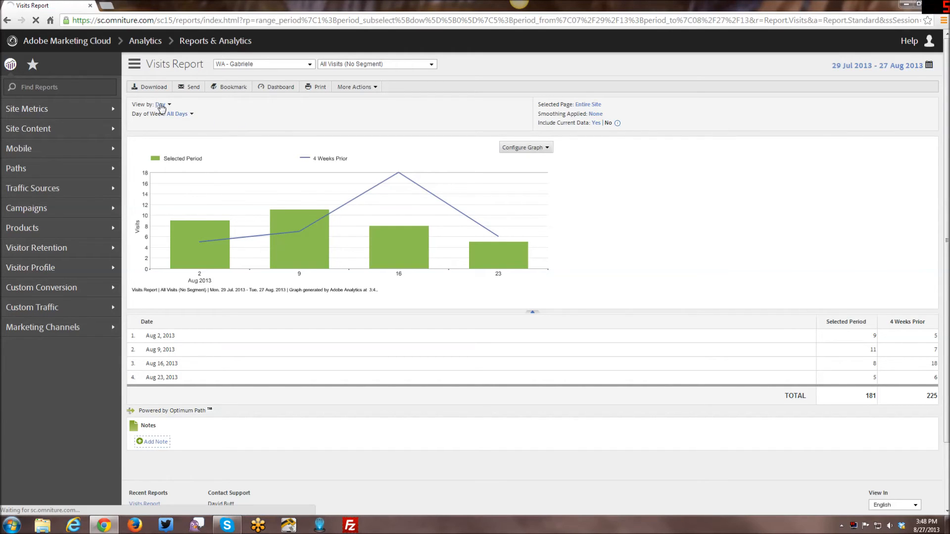
click(162, 104)
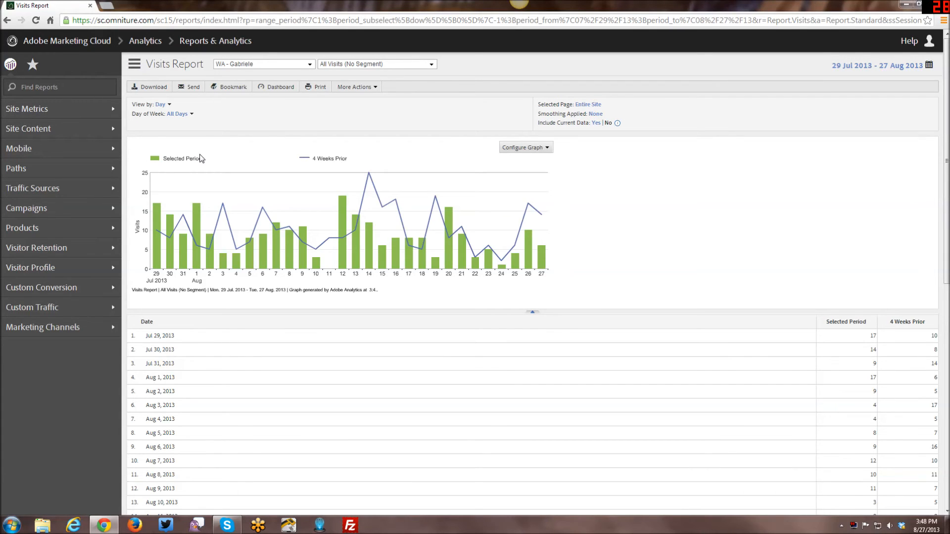
click(27, 108)
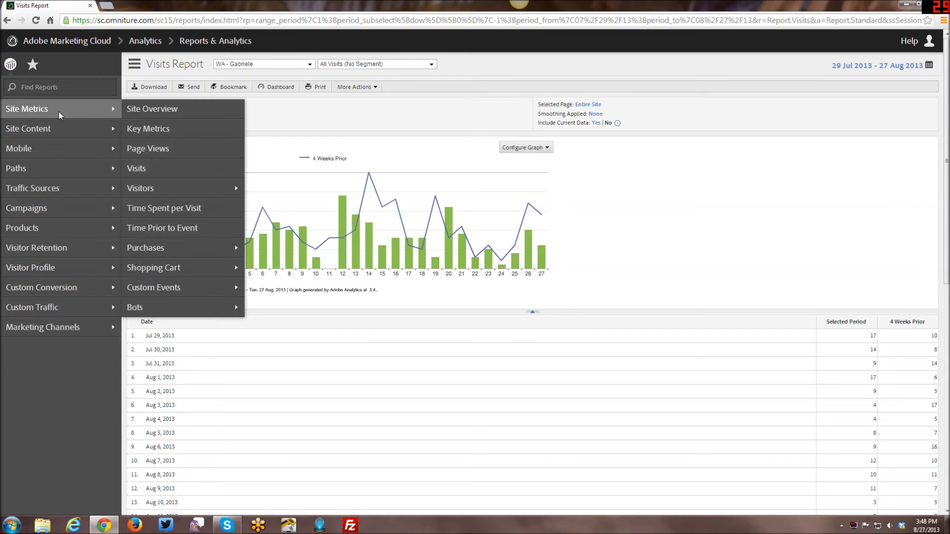
- Open the Page Views report from the Site Metrics list
click(135, 168)
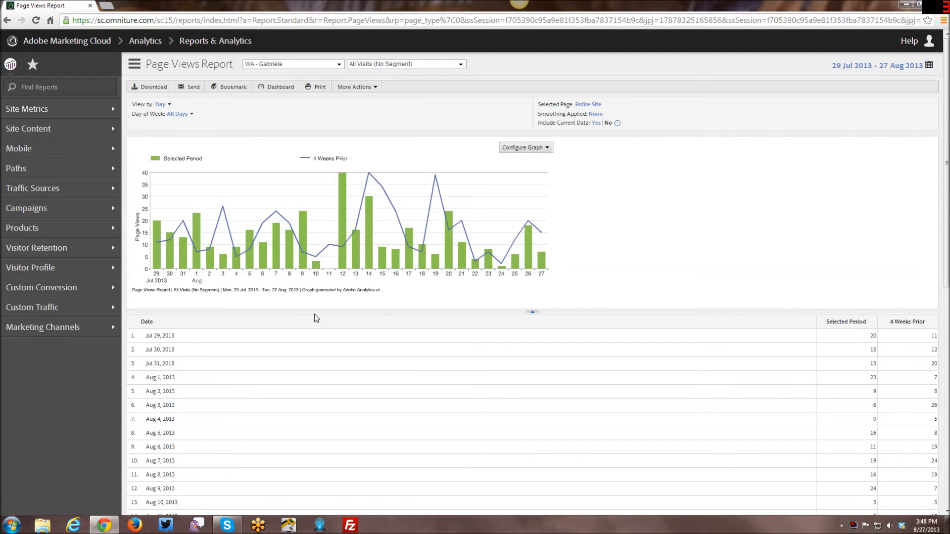
mouse_move(346, 268)
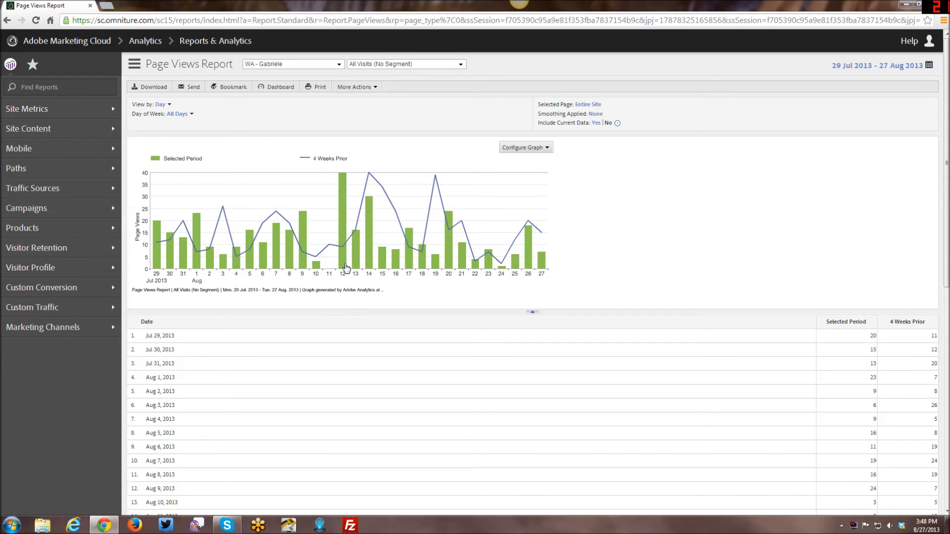
mouse_move(301, 311)
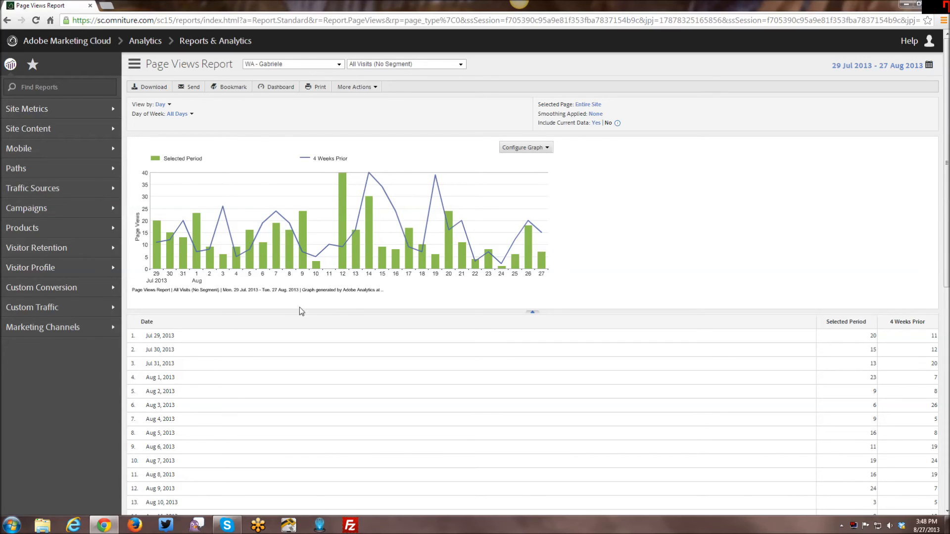
mouse_move(222, 257)
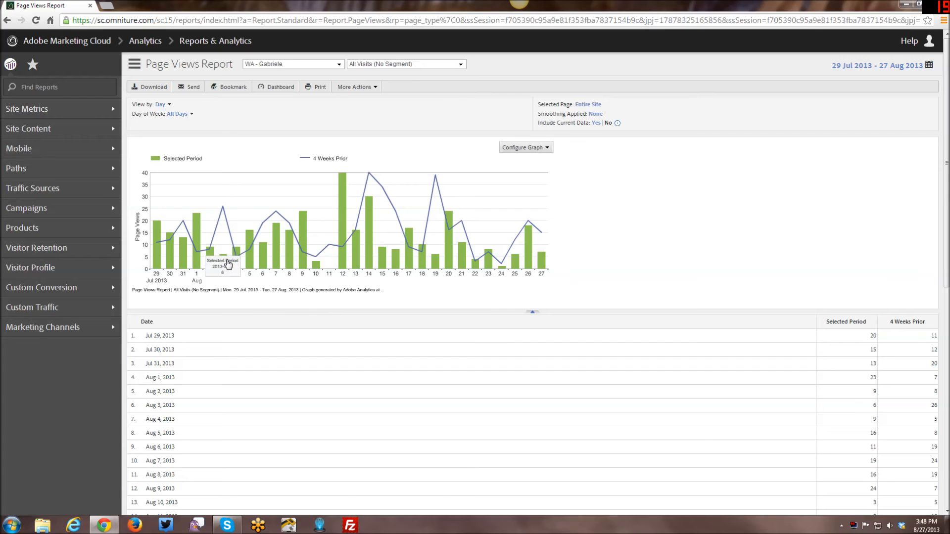
mouse_move(222, 290)
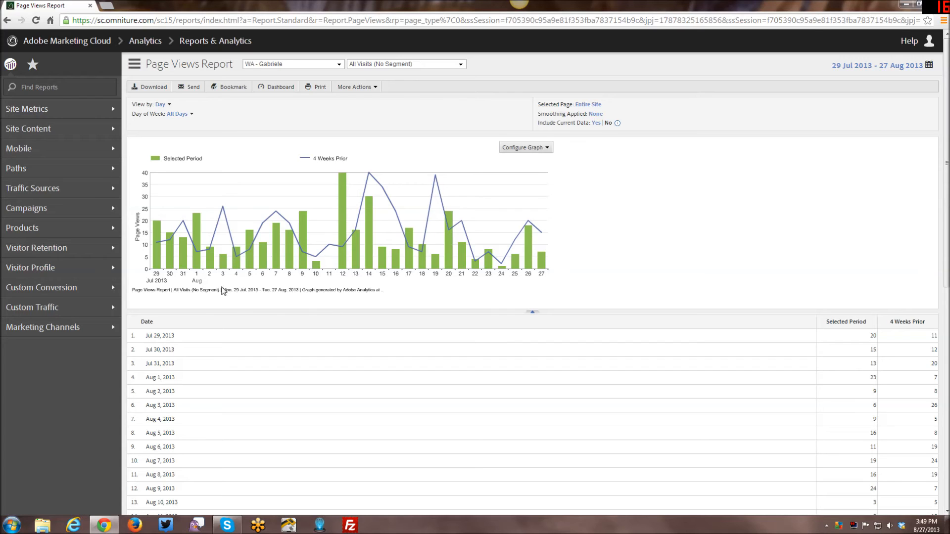
mouse_move(222, 254)
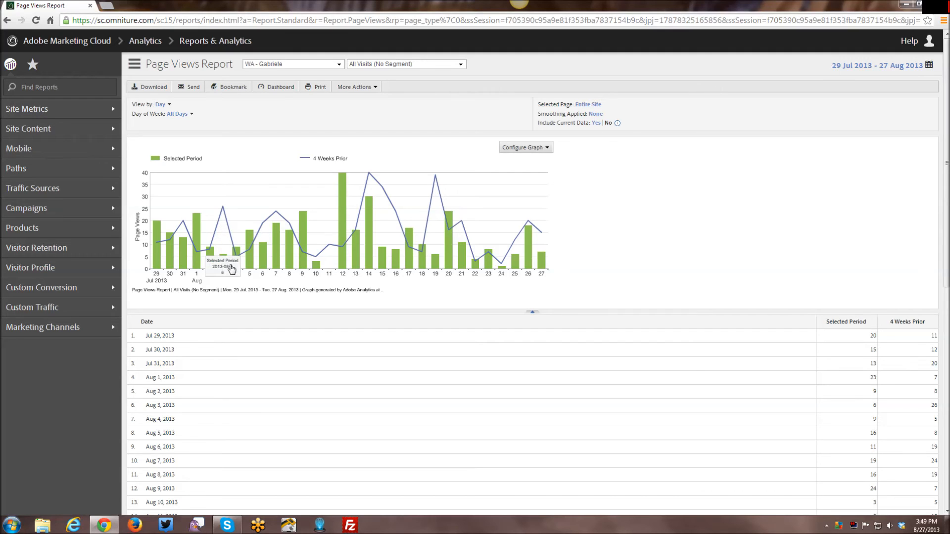
mouse_move(273, 294)
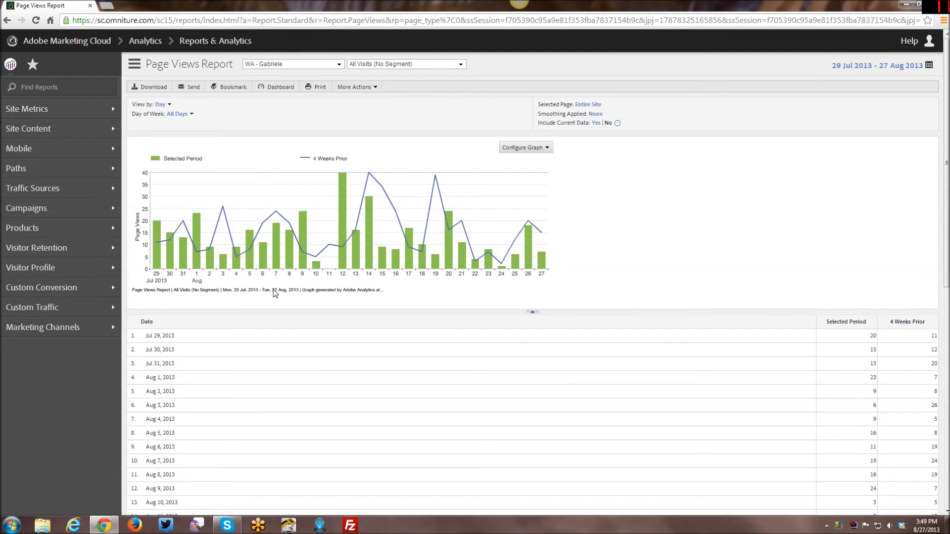
mouse_move(251, 280)
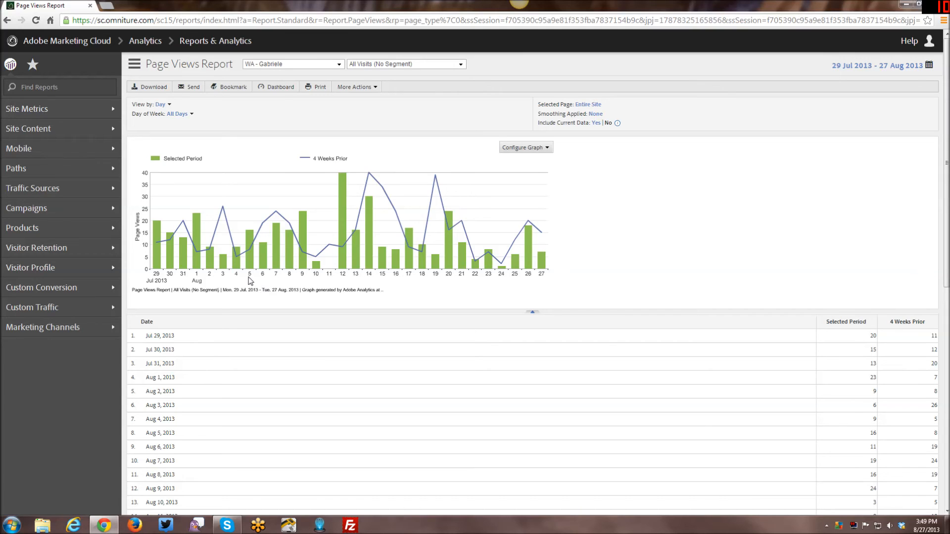
mouse_move(264, 294)
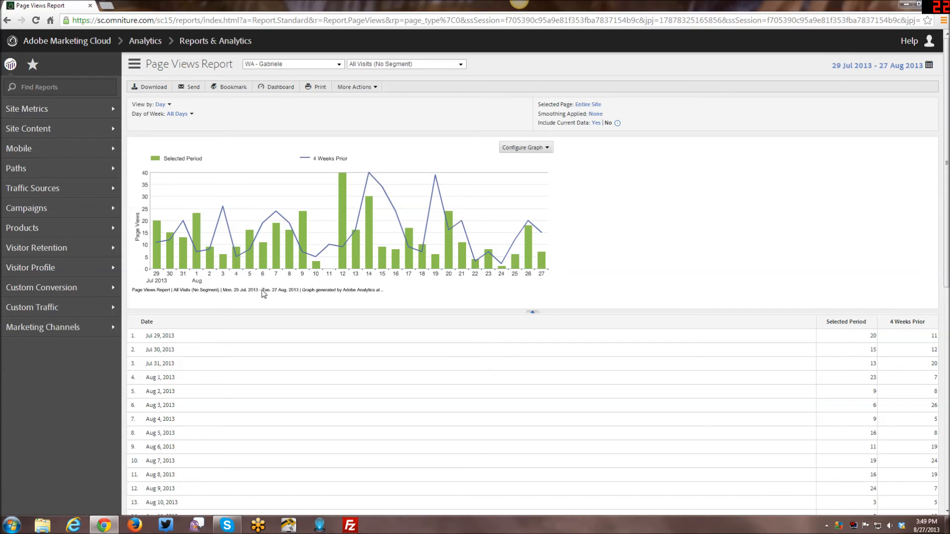
mouse_move(254, 295)
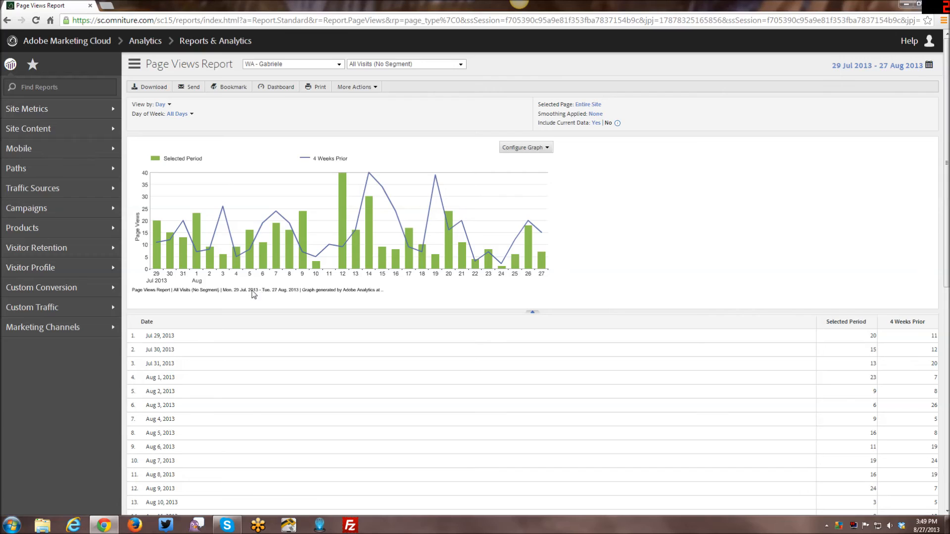
mouse_move(222, 252)
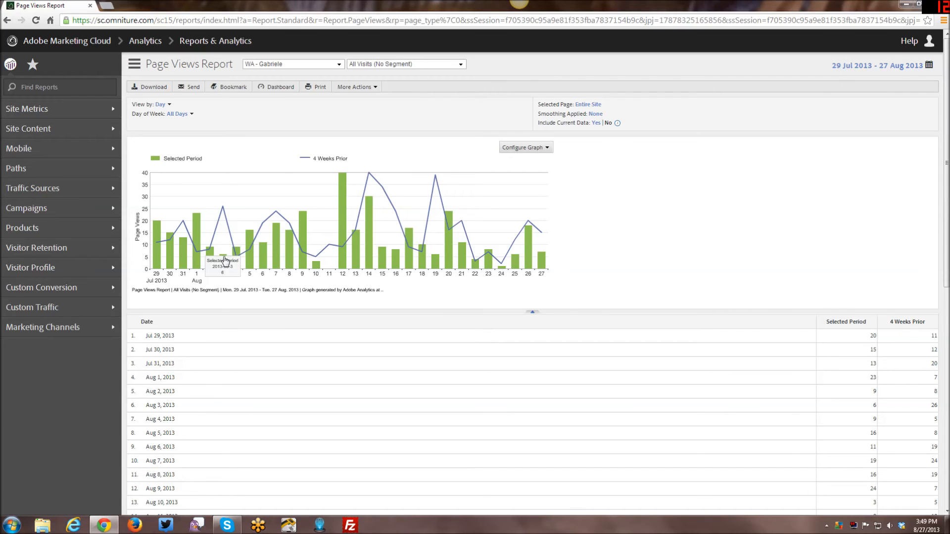
mouse_move(222, 255)
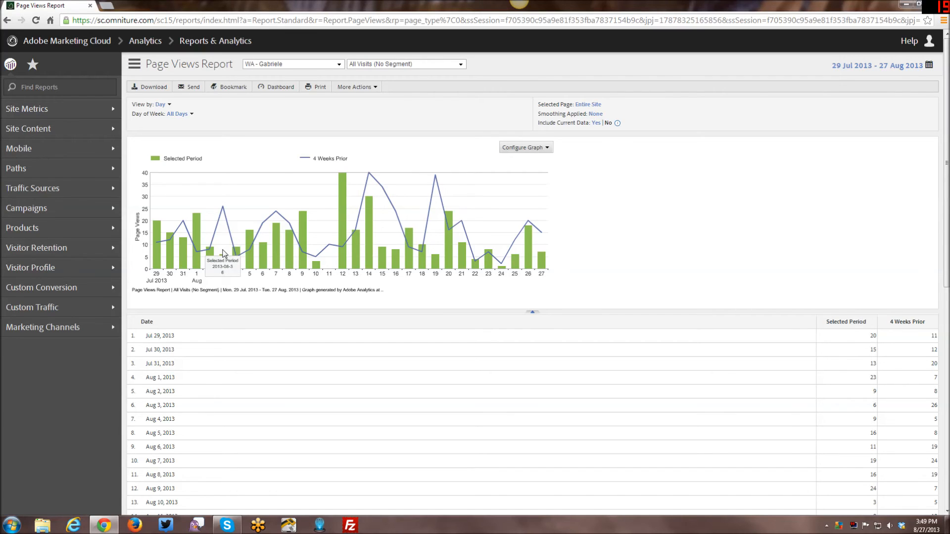
mouse_move(223, 231)
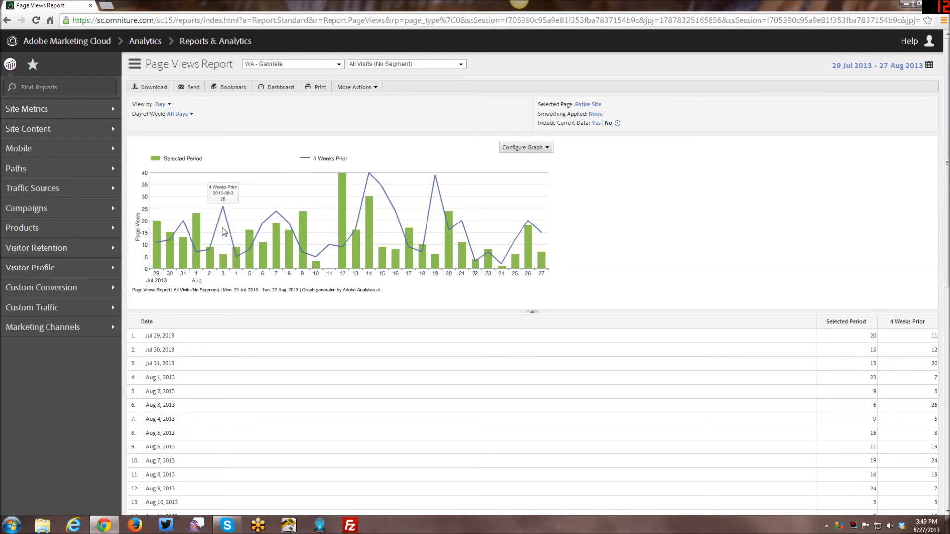
mouse_move(221, 247)
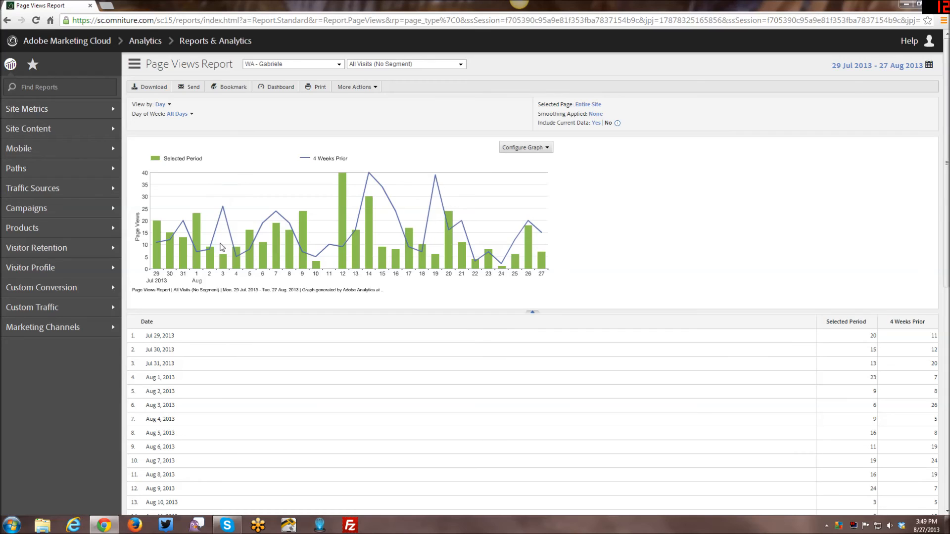
mouse_move(224, 255)
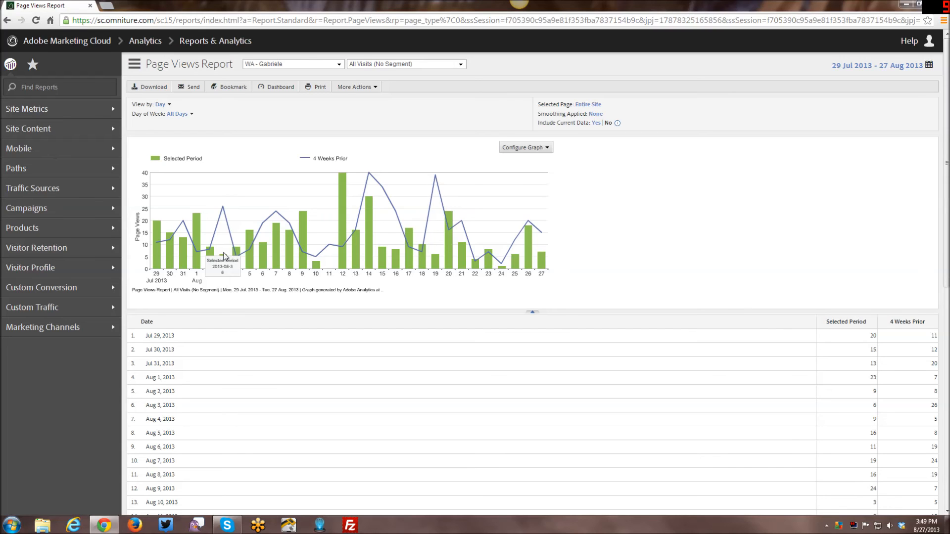
mouse_move(226, 254)
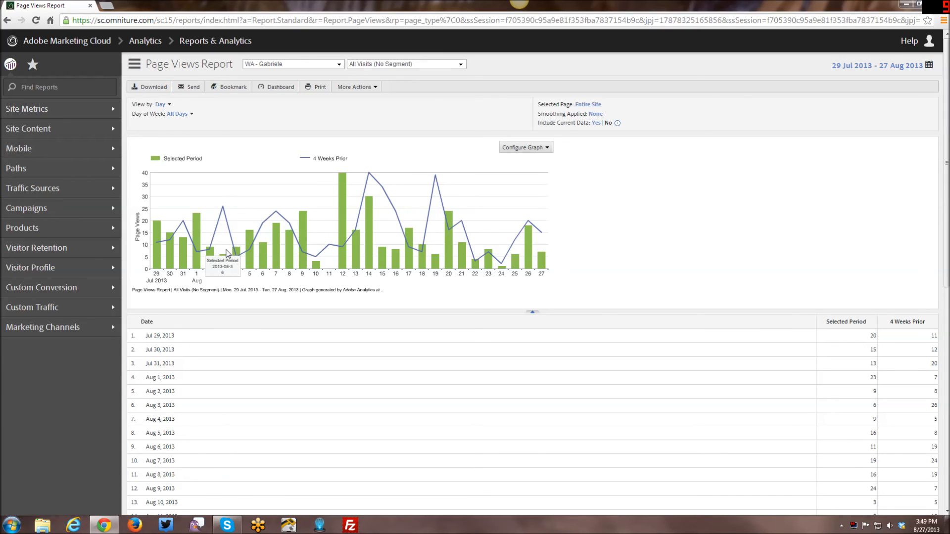
mouse_move(222, 210)
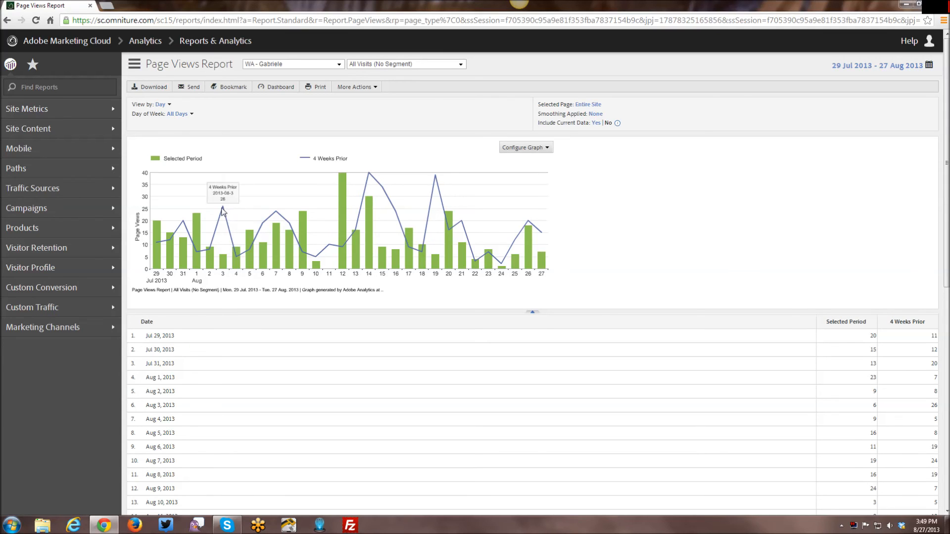
mouse_move(223, 211)
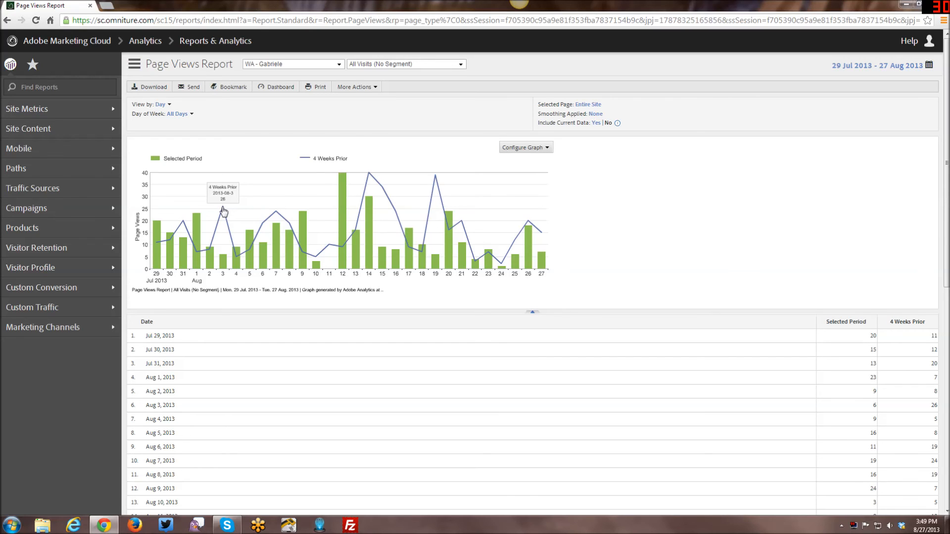
mouse_move(226, 219)
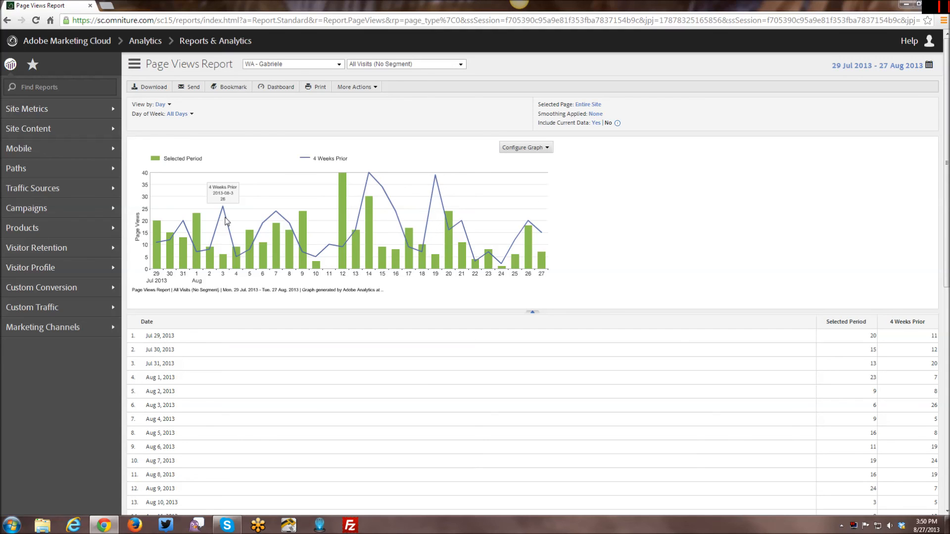
mouse_move(278, 318)
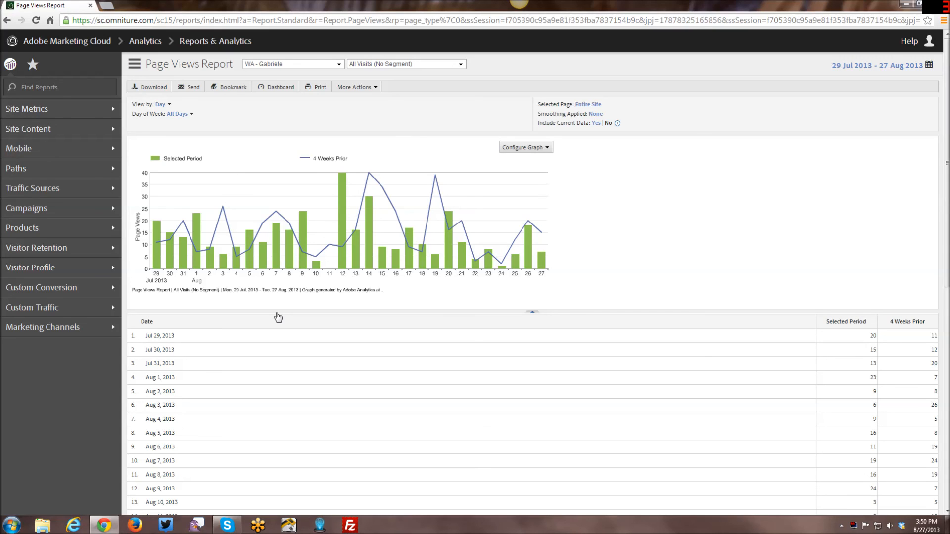
mouse_move(378, 294)
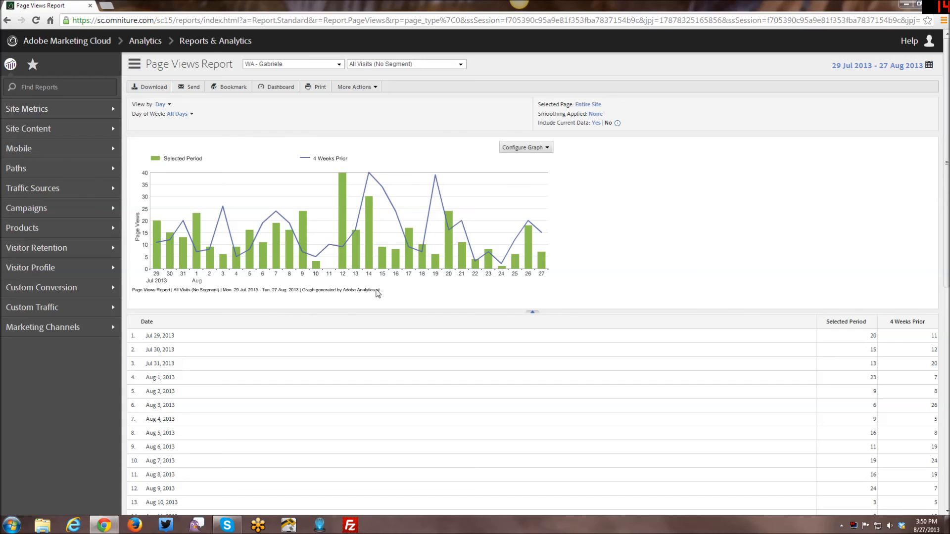
mouse_move(580, 162)
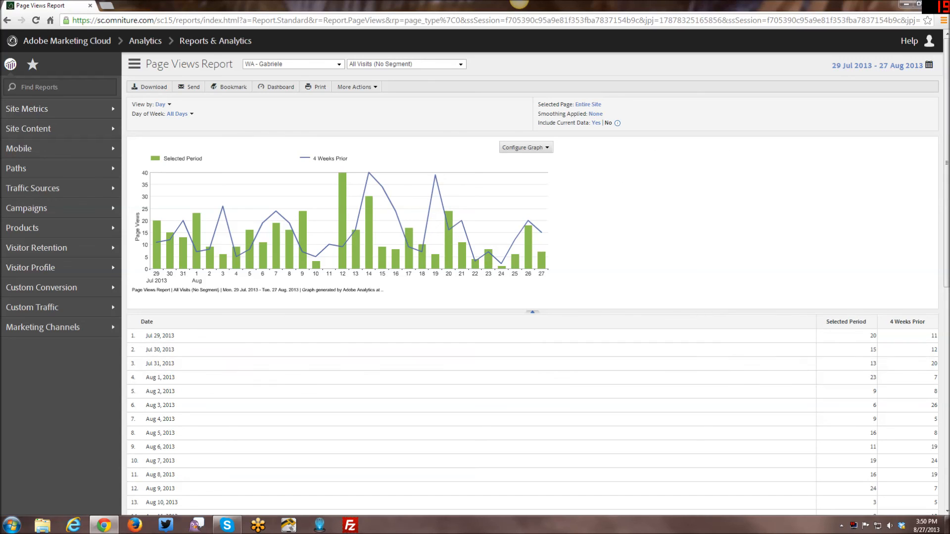
scroll(down, 3)
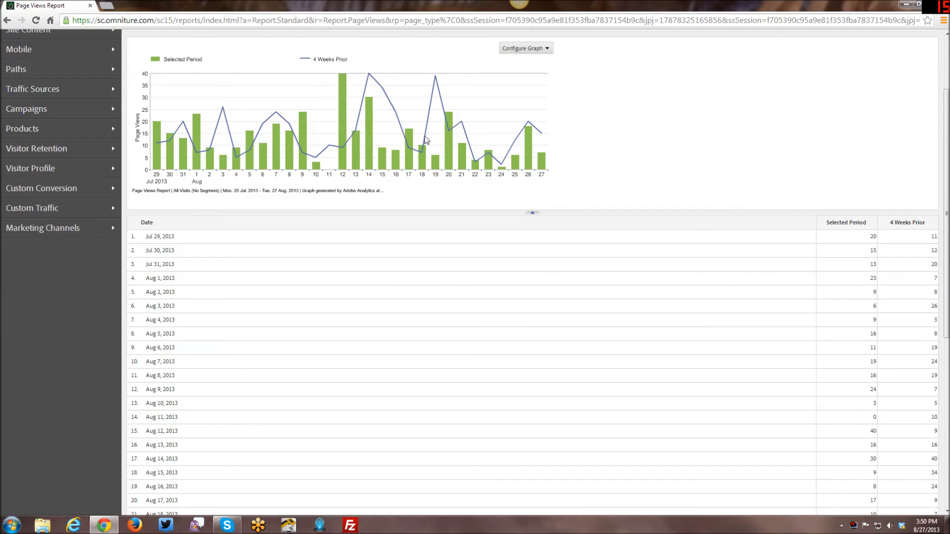
scroll(down, 3)
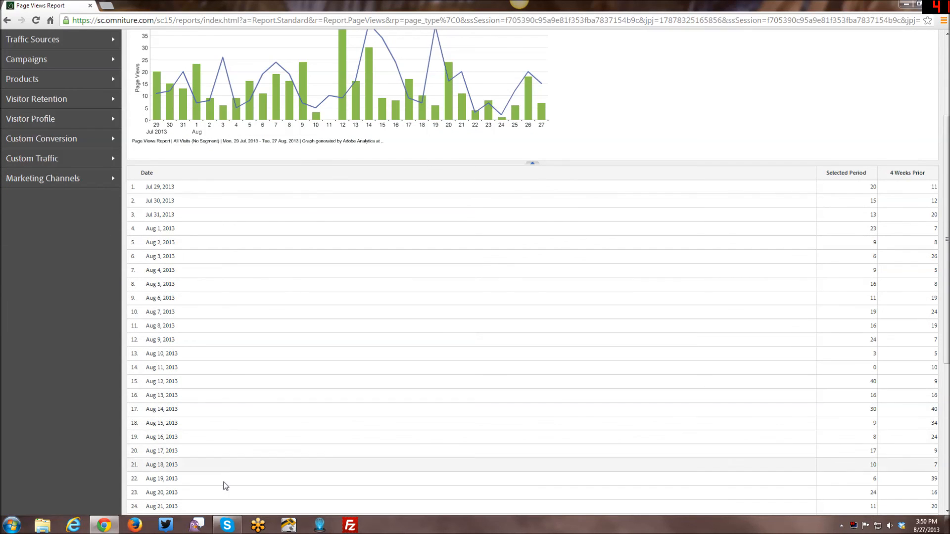
scroll(down, 3)
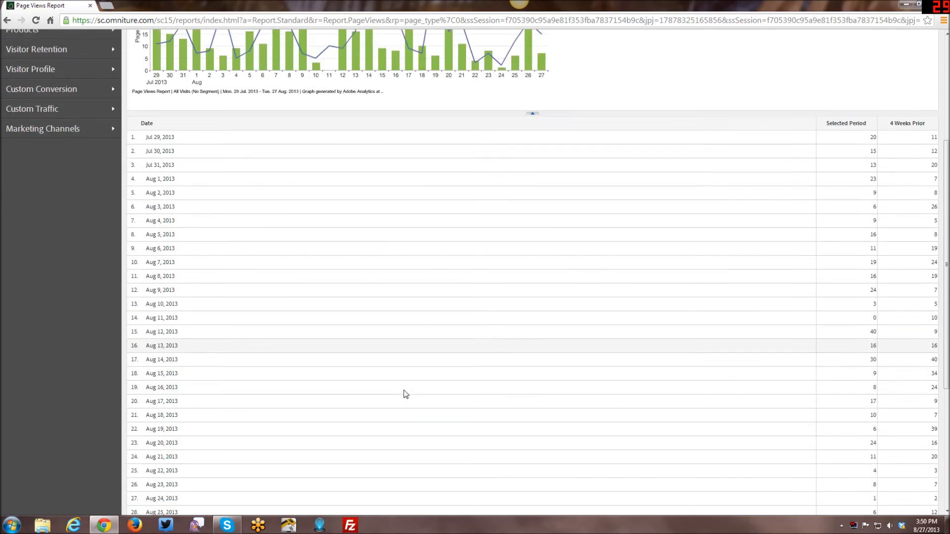
scroll(up, 3)
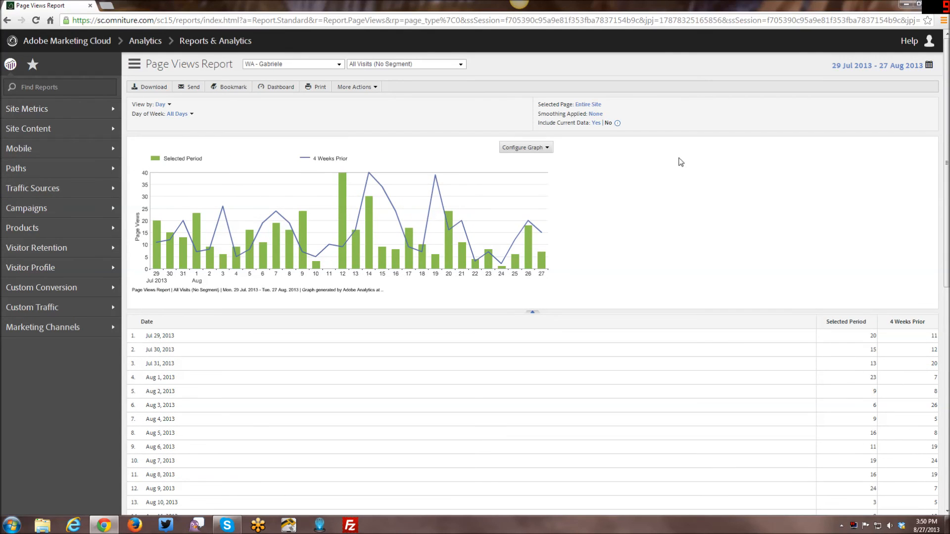
mouse_move(647, 226)
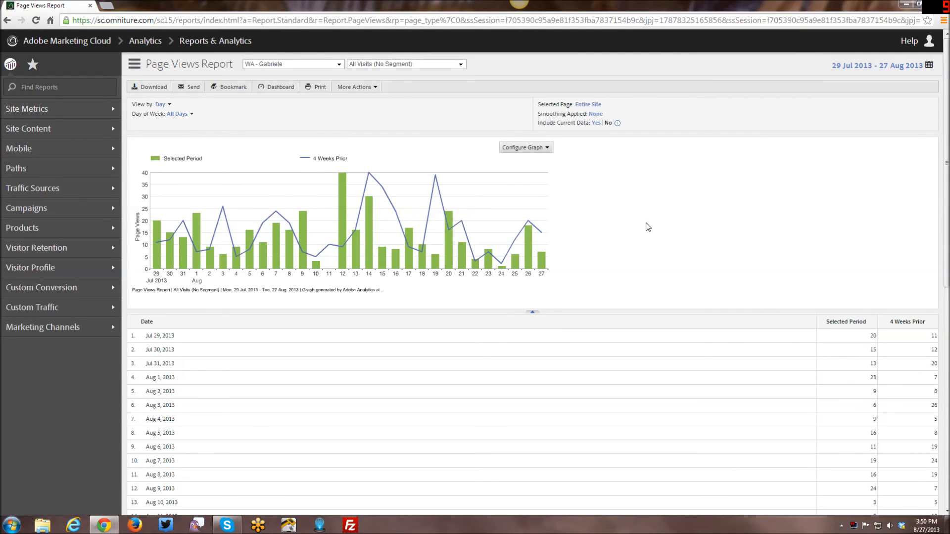